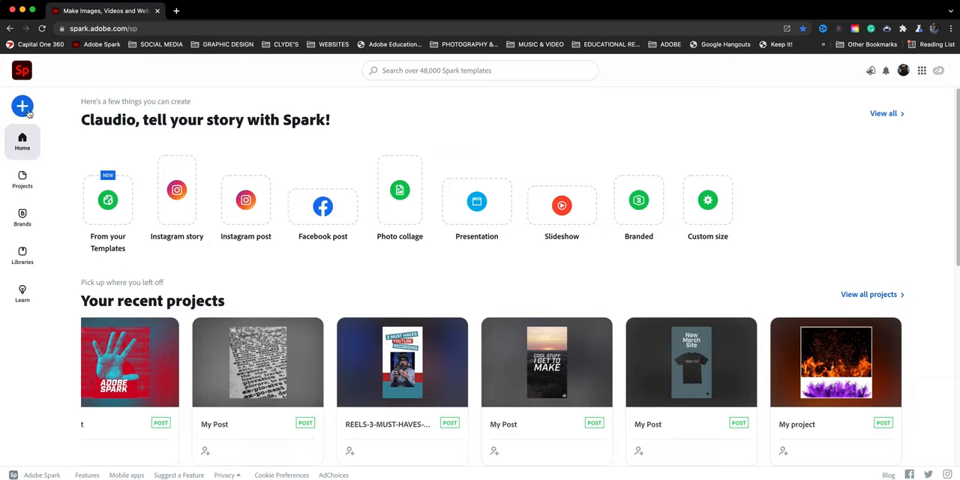
# - Start a new custom-size graphic at 2560 × 2560 px
pyautogui.click(21, 107)
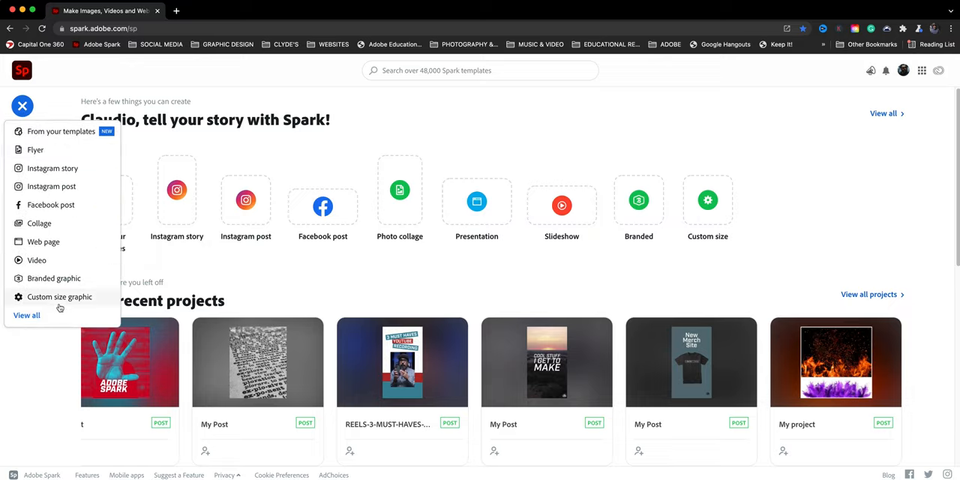
pyautogui.click(60, 297)
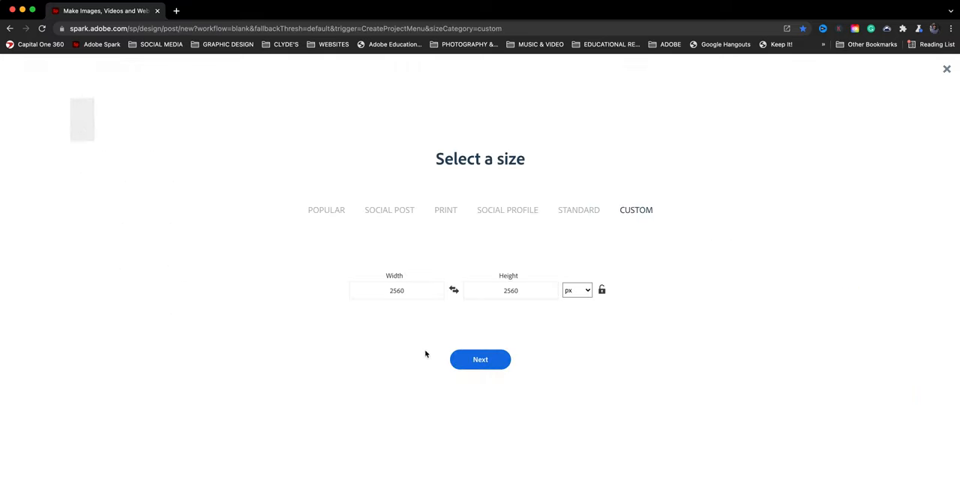
pyautogui.click(480, 358)
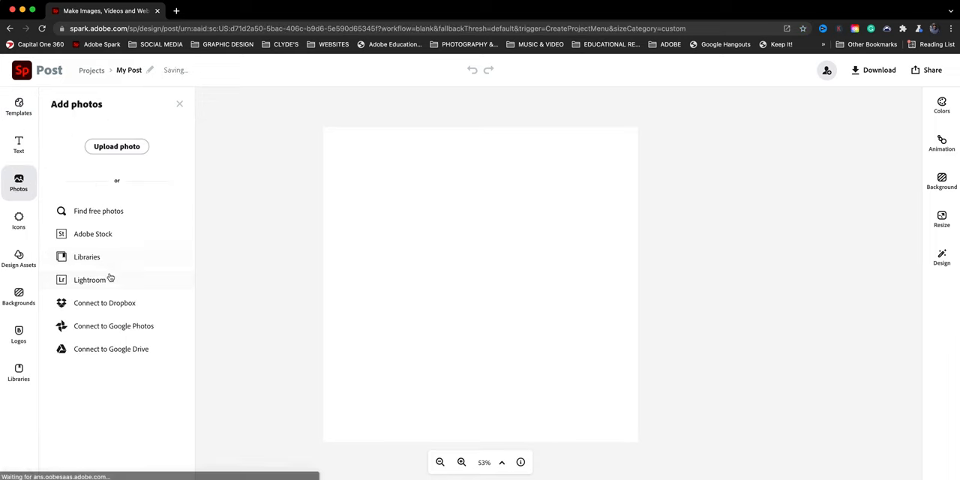
# - Browse Lightroom photos into the SOCIAL_MEDIA_PROMO_IMAGES album
pyautogui.click(90, 279)
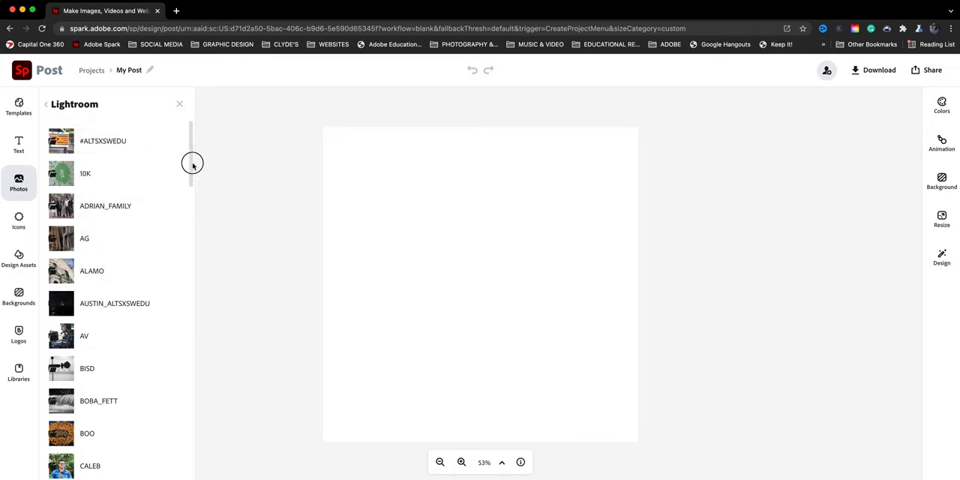
pyautogui.scroll(-3)
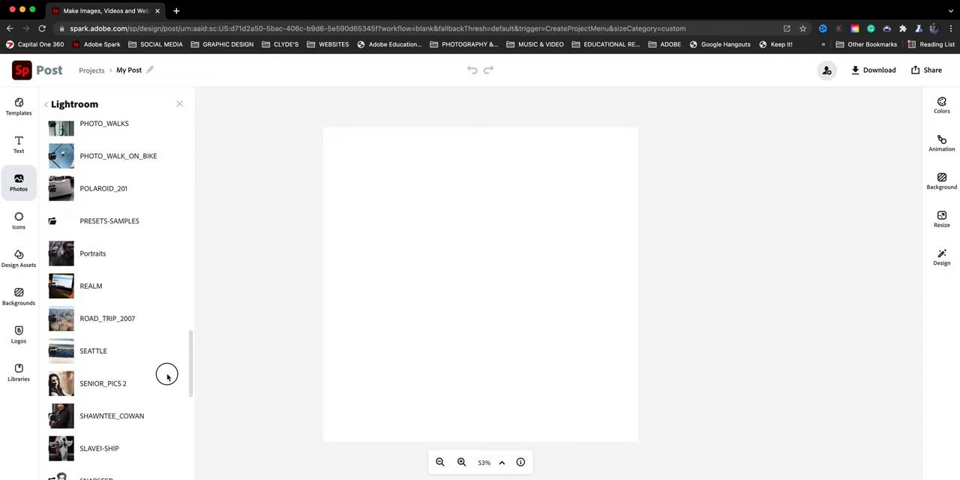
pyautogui.scroll(-3)
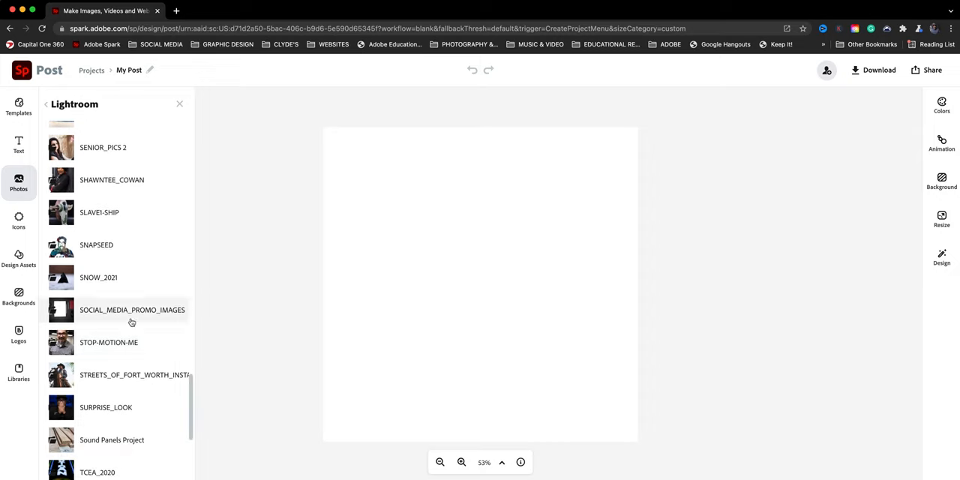
pyautogui.click(132, 309)
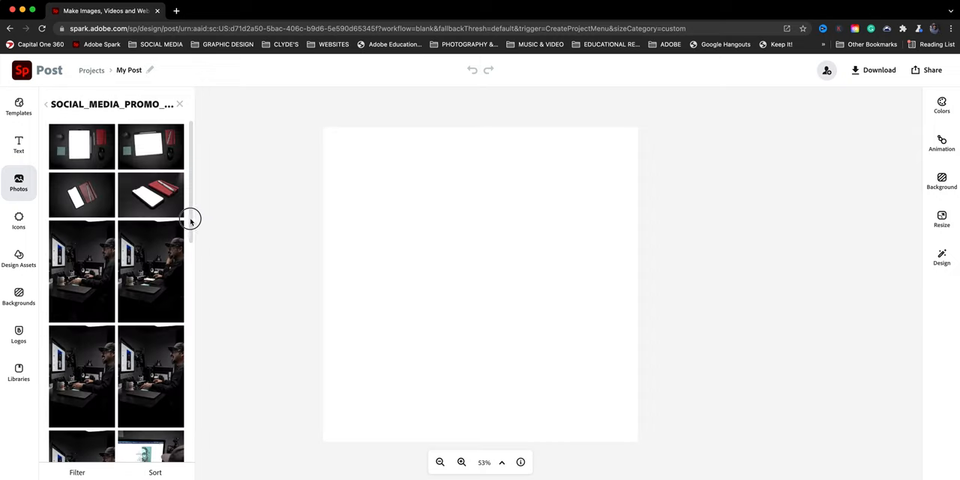
# - Find the crossed-arms portrait in the album and add it to the canvas
pyautogui.scroll(-3)
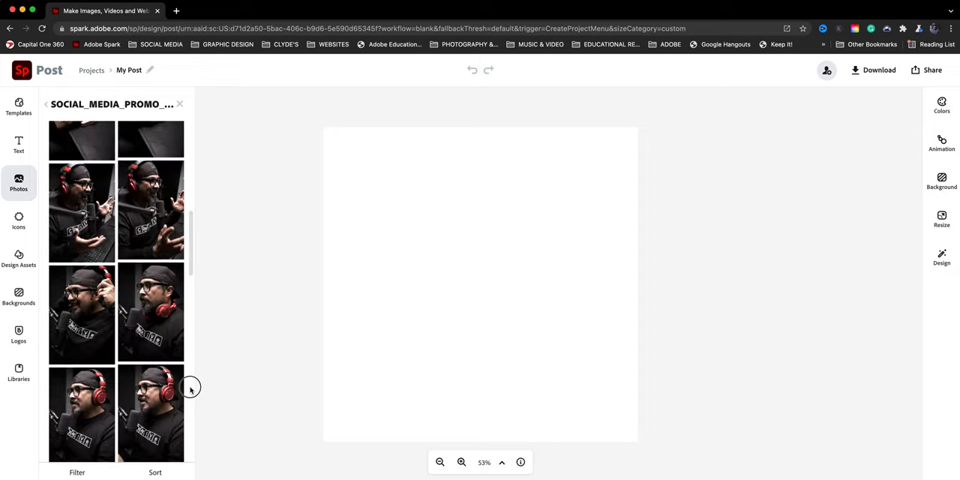
pyautogui.scroll(-3)
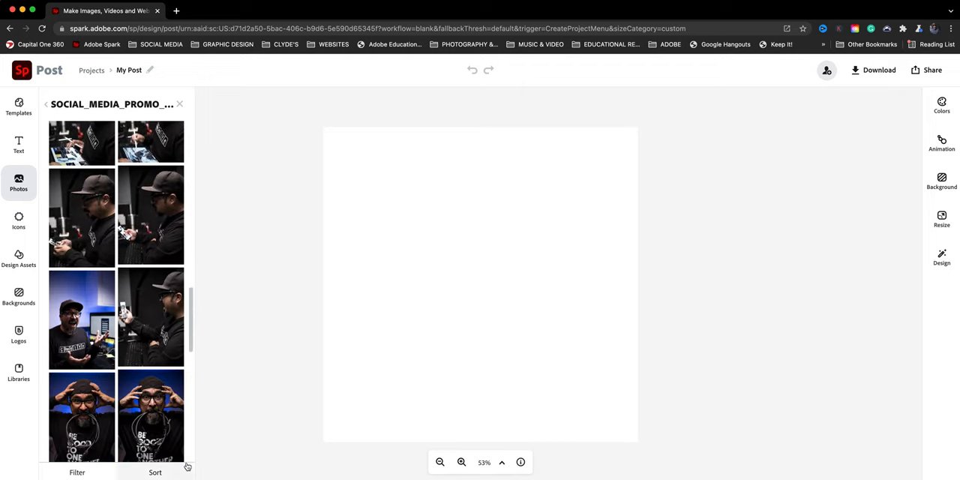
pyautogui.scroll(-3)
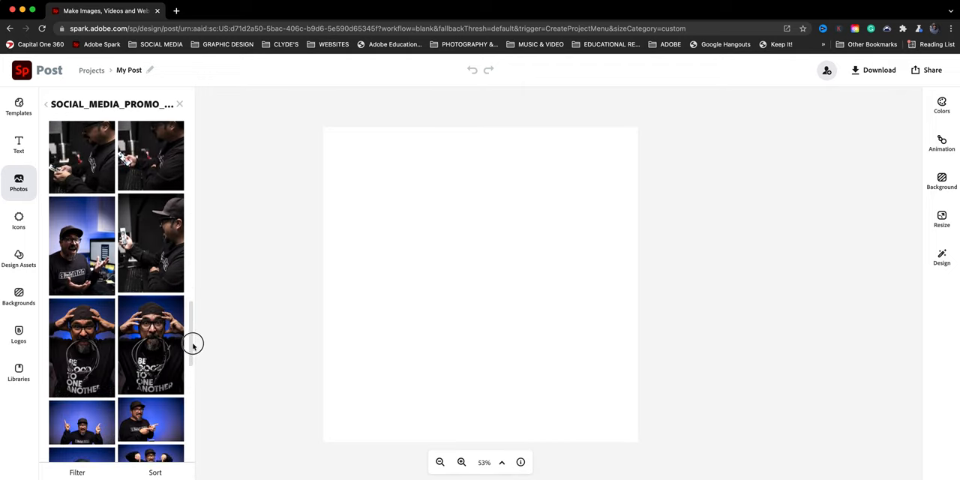
pyautogui.scroll(-3)
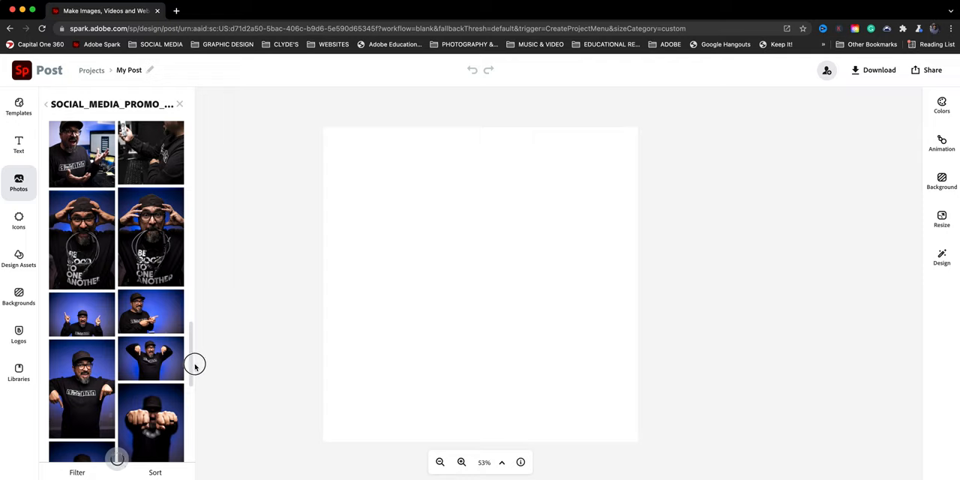
pyautogui.scroll(-3)
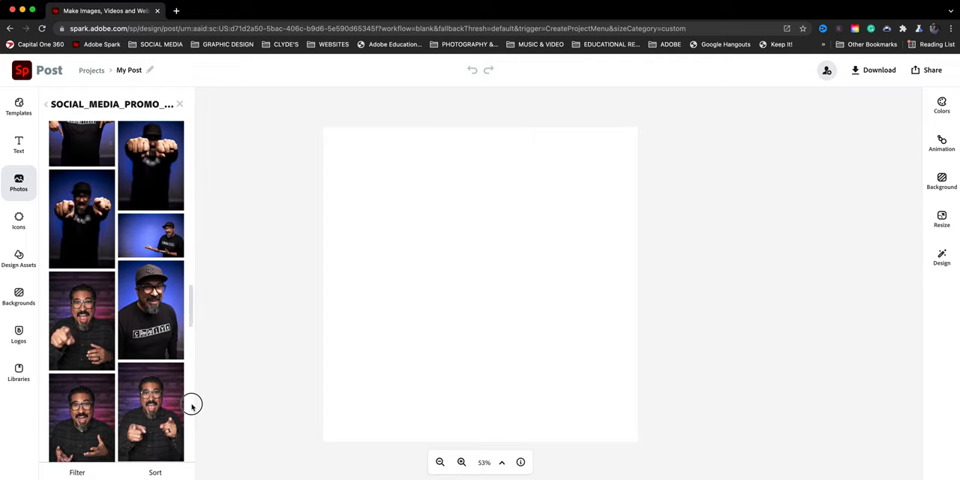
pyautogui.scroll(-3)
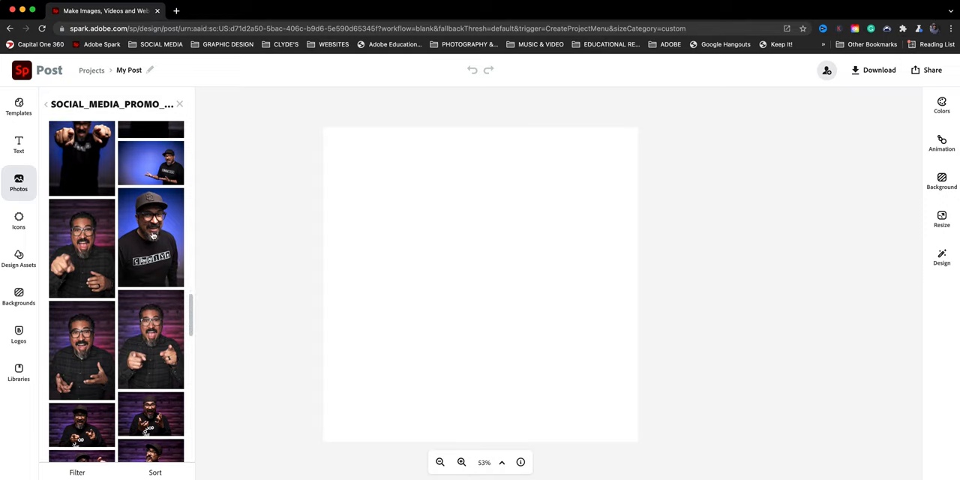
pyautogui.moveTo(177, 213)
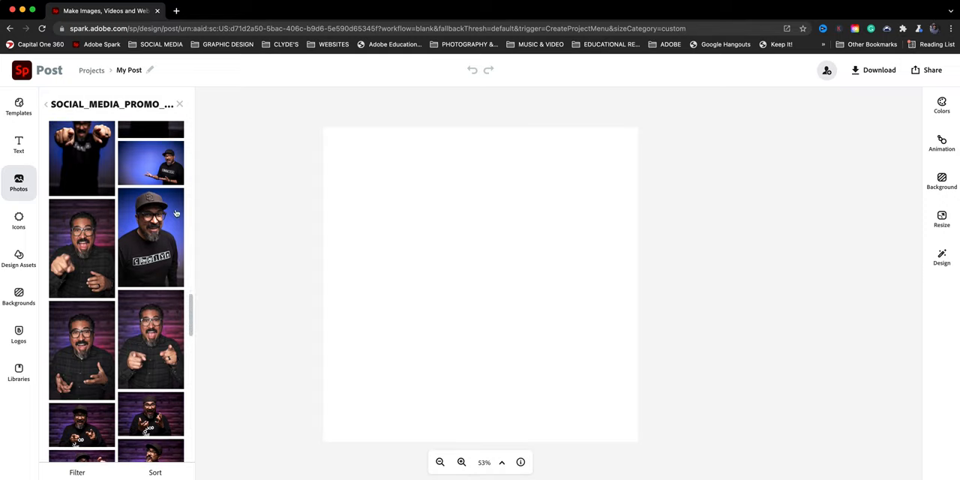
pyautogui.scroll(-3)
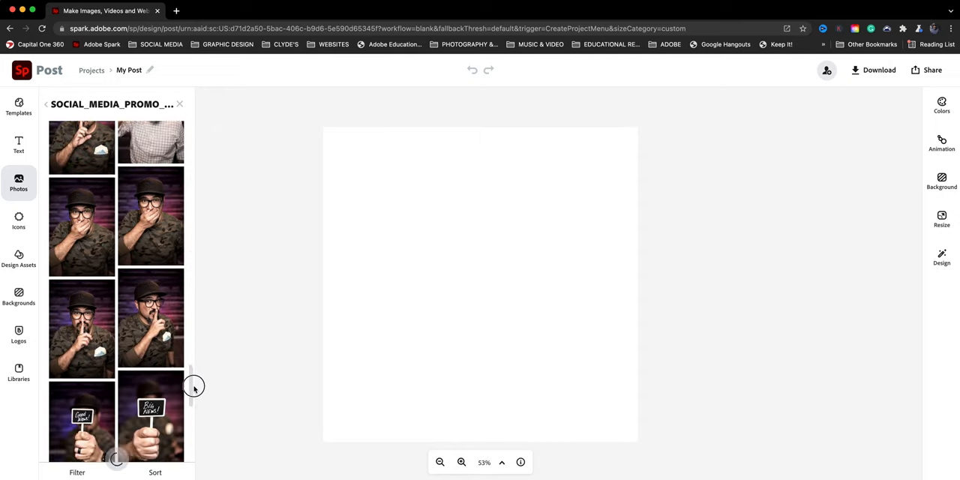
pyautogui.scroll(-3)
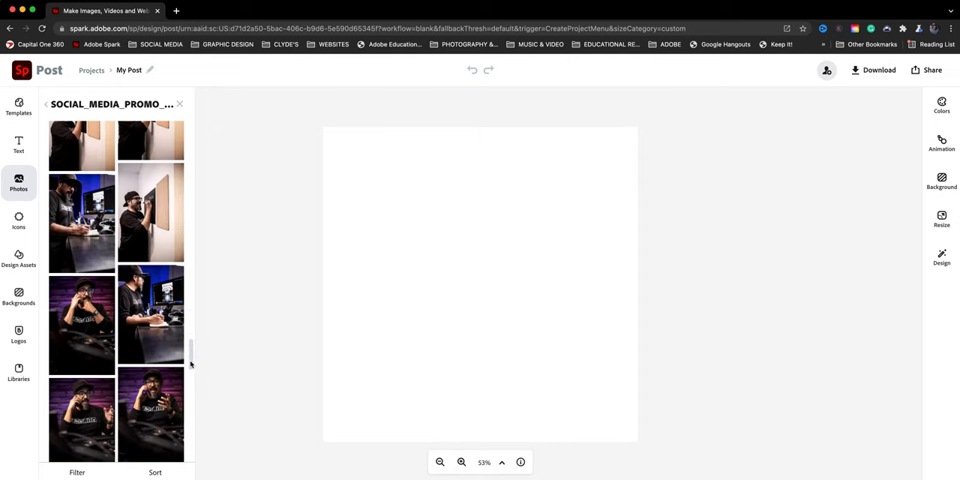
pyautogui.scroll(-3)
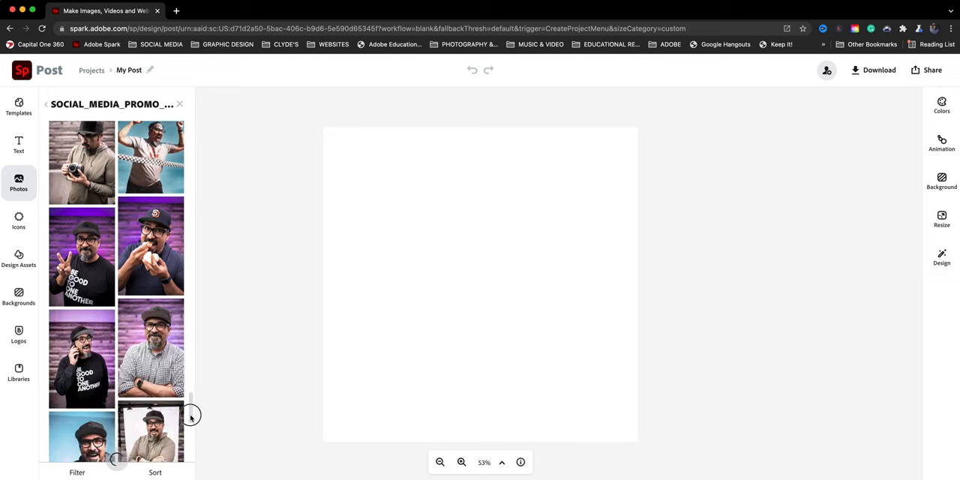
pyautogui.scroll(-3)
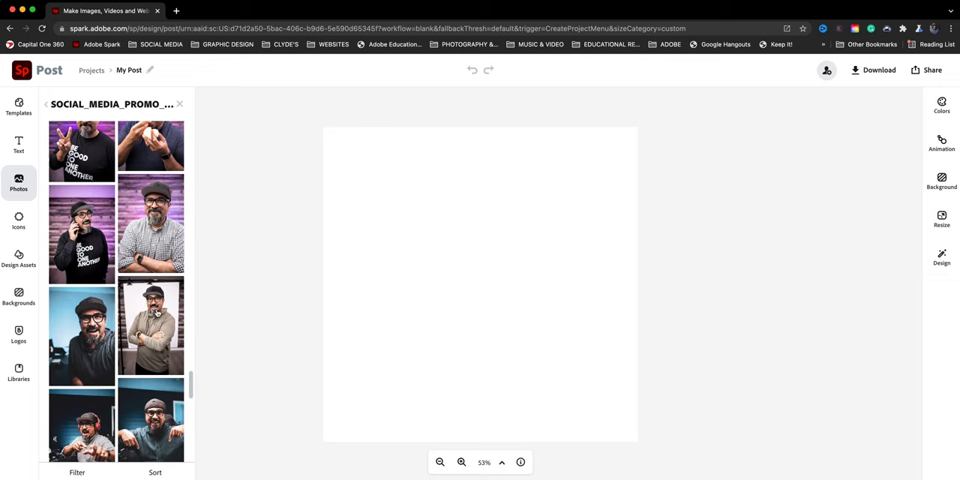
pyautogui.click(150, 326)
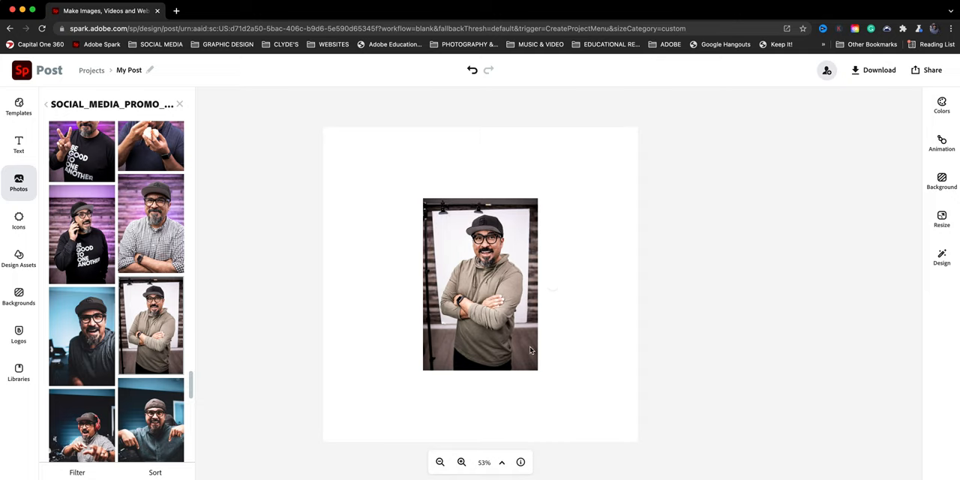
# - Crop the portrait's left and right edges to trim off the dark studio strips
pyautogui.click(480, 284)
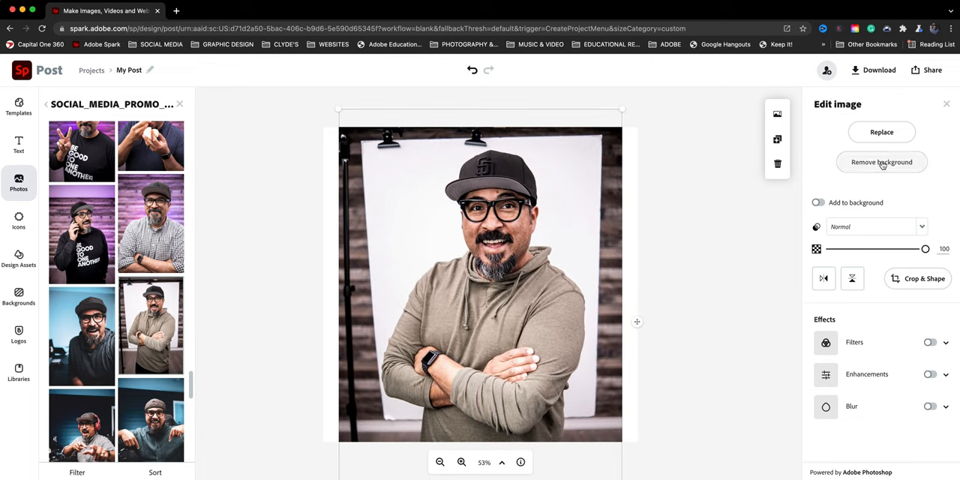
pyautogui.moveTo(918, 279)
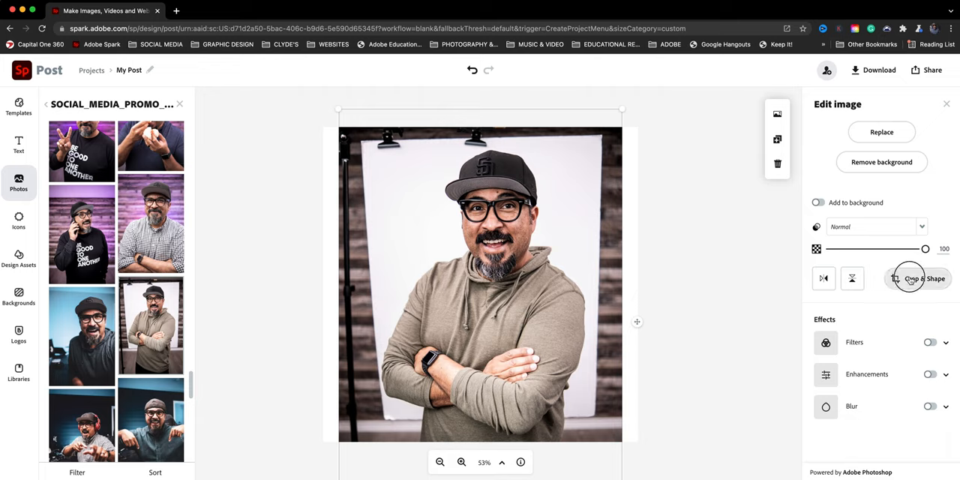
pyautogui.click(915, 279)
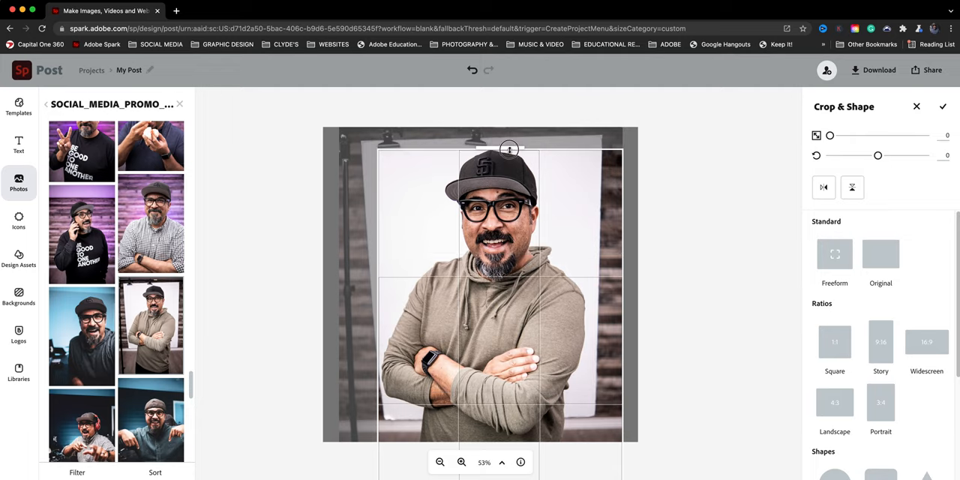
pyautogui.moveTo(510, 150); pyautogui.dragTo(624, 327)
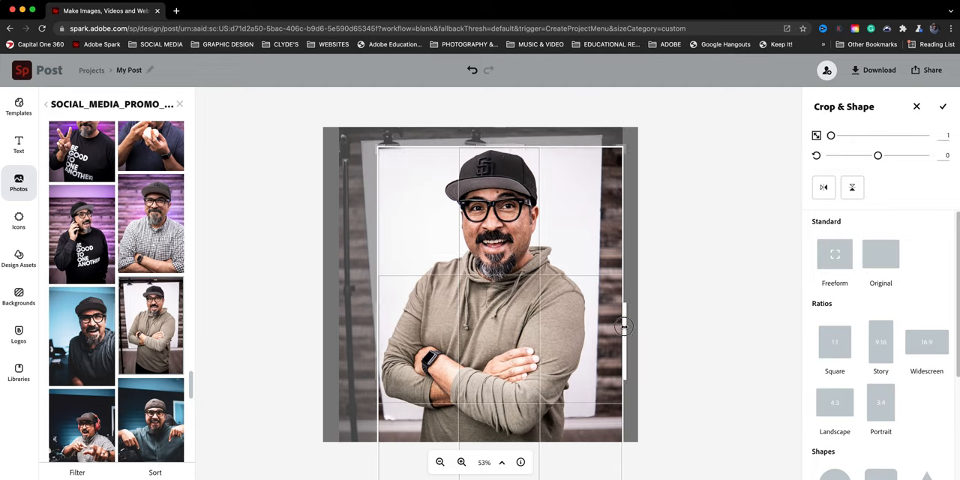
pyautogui.moveTo(624, 327); pyautogui.dragTo(593, 344)
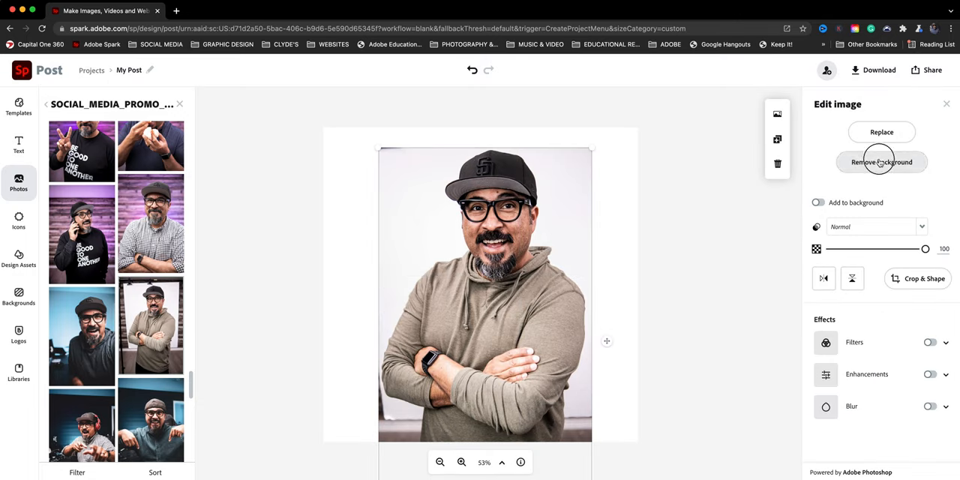
# - Remove the portrait's background and review the cutout
pyautogui.click(882, 162)
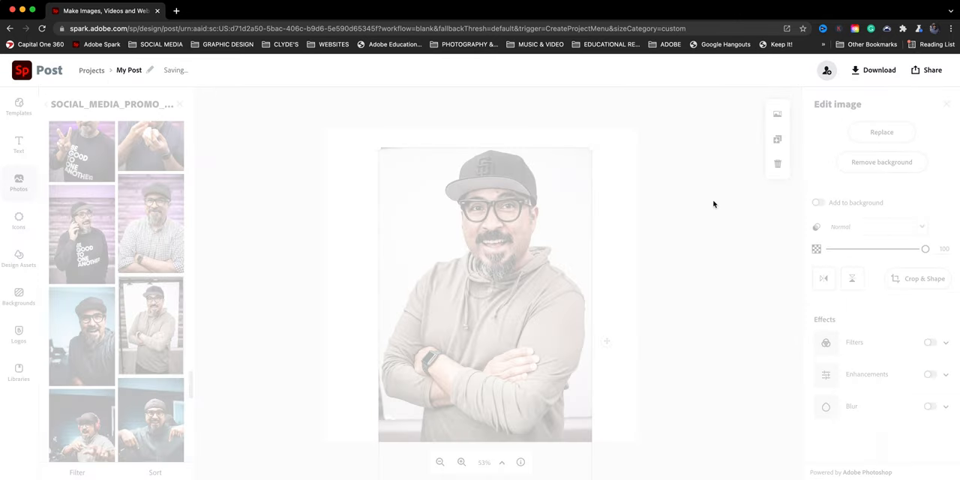
pyautogui.click(882, 162)
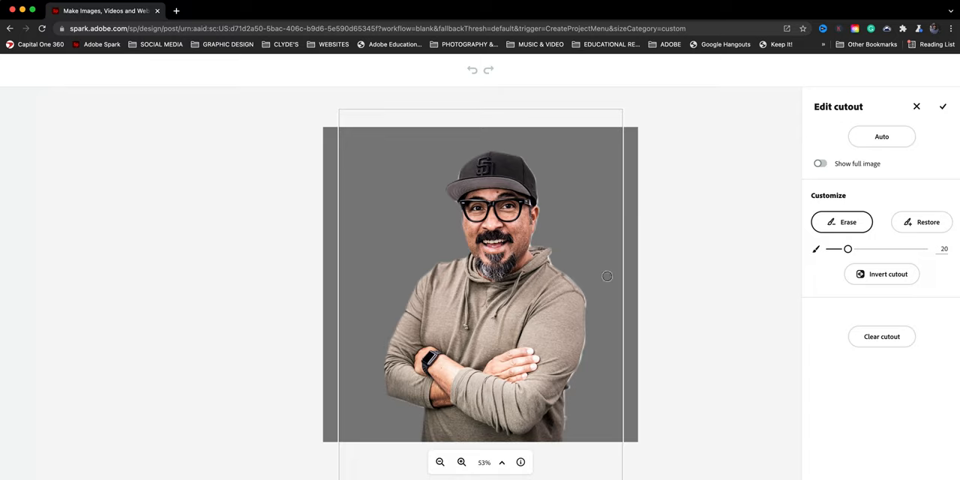
pyautogui.moveTo(540, 249)
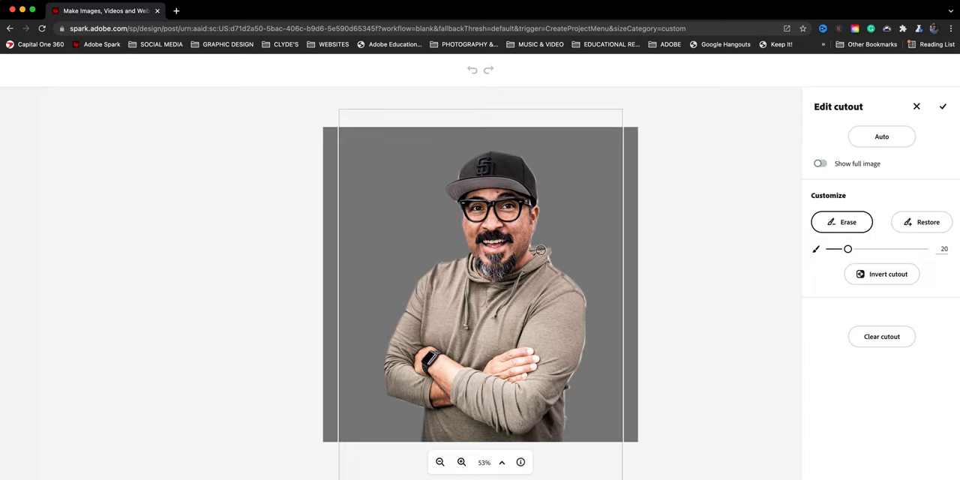
pyautogui.moveTo(924, 106)
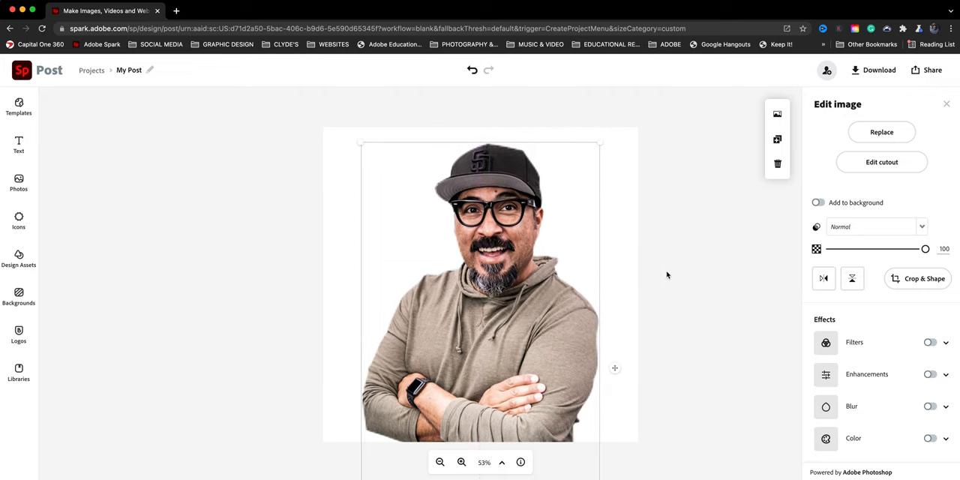
pyautogui.moveTo(918, 351)
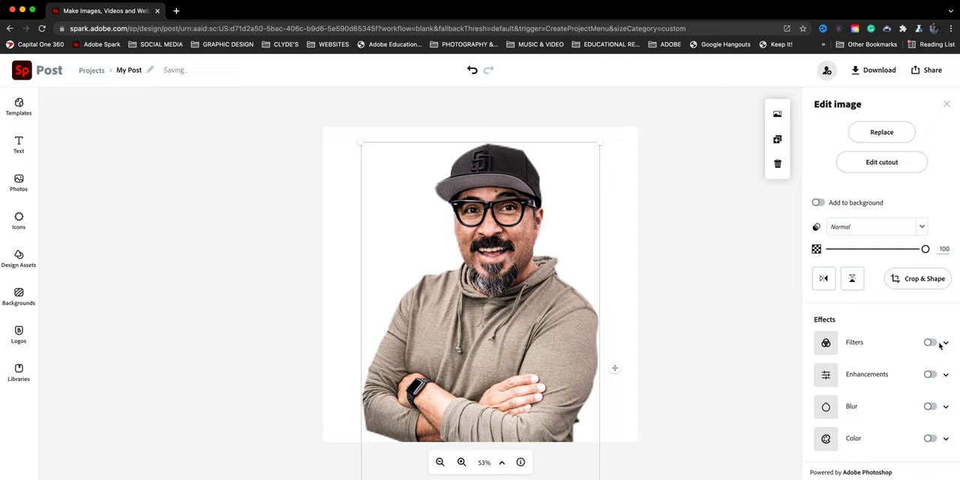
# - Apply the Duotone filter, test swapping its colours, and start editing the Highlights colour
pyautogui.click(930, 342)
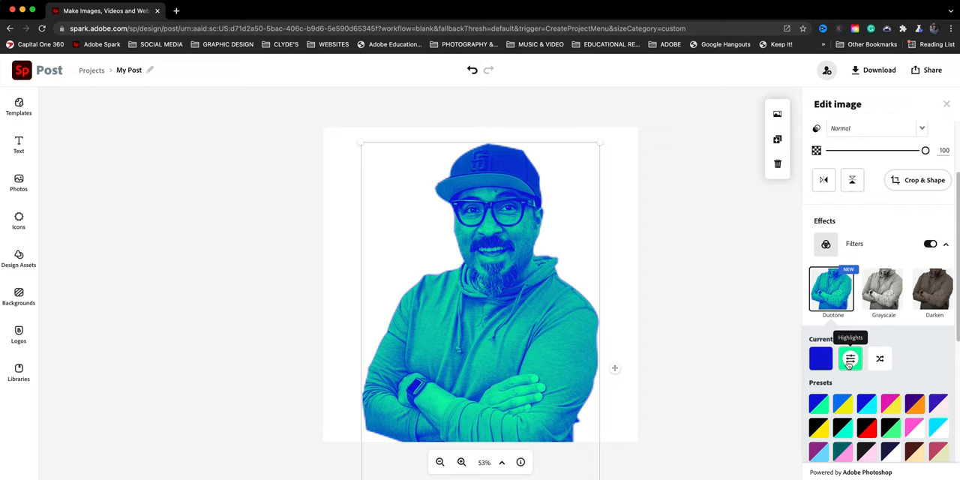
pyautogui.click(880, 359)
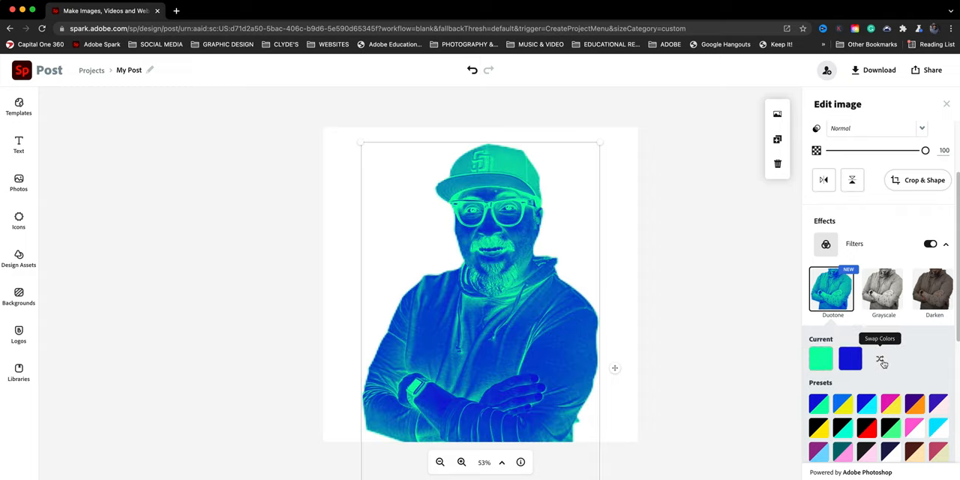
pyautogui.click(879, 359)
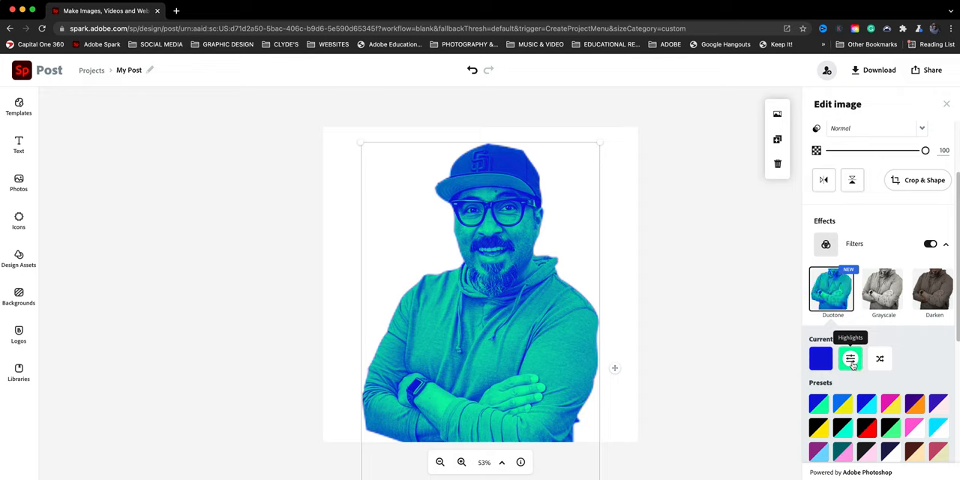
pyautogui.click(851, 358)
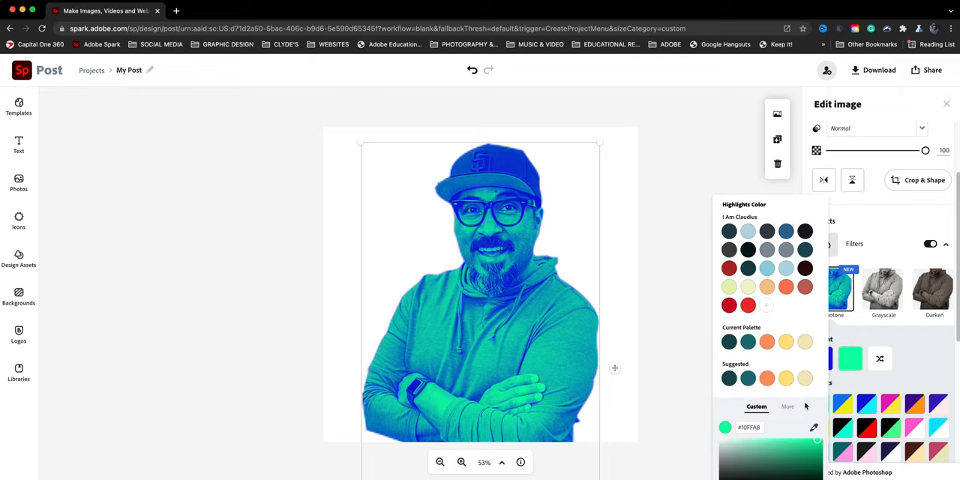
# - Set the duotone highlights to white and pick a light cyan for the shadows
pyautogui.click(783, 405)
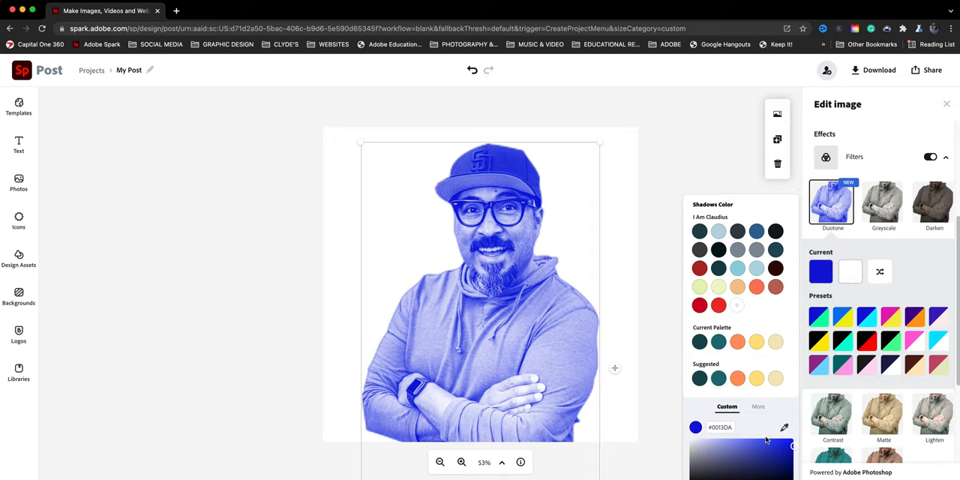
pyautogui.click(763, 444)
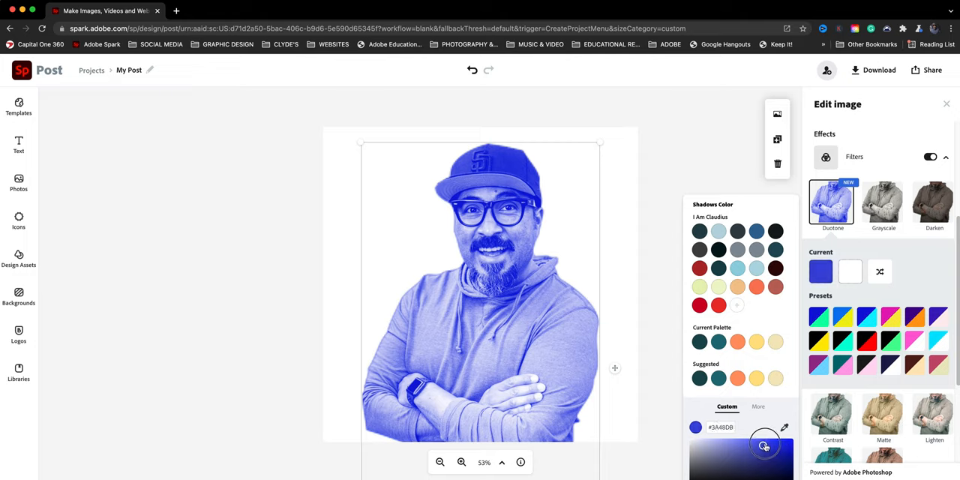
pyautogui.click(759, 407)
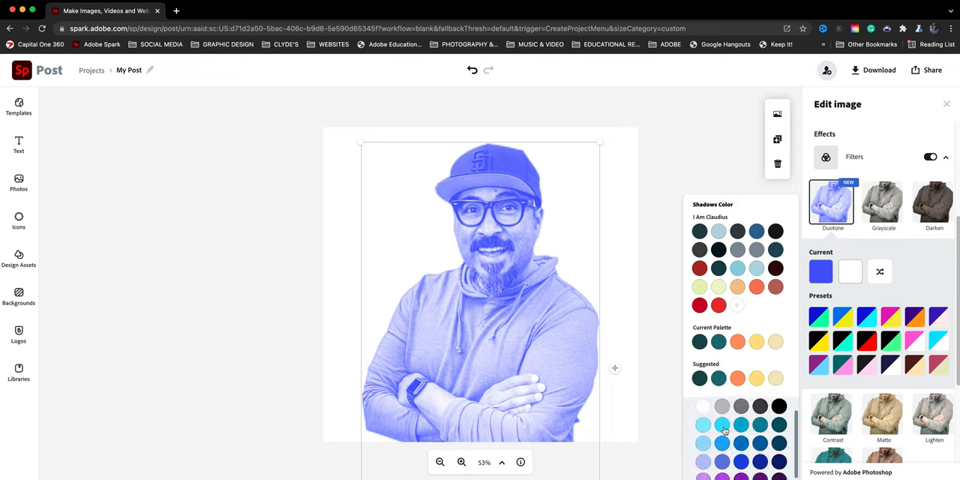
pyautogui.click(723, 426)
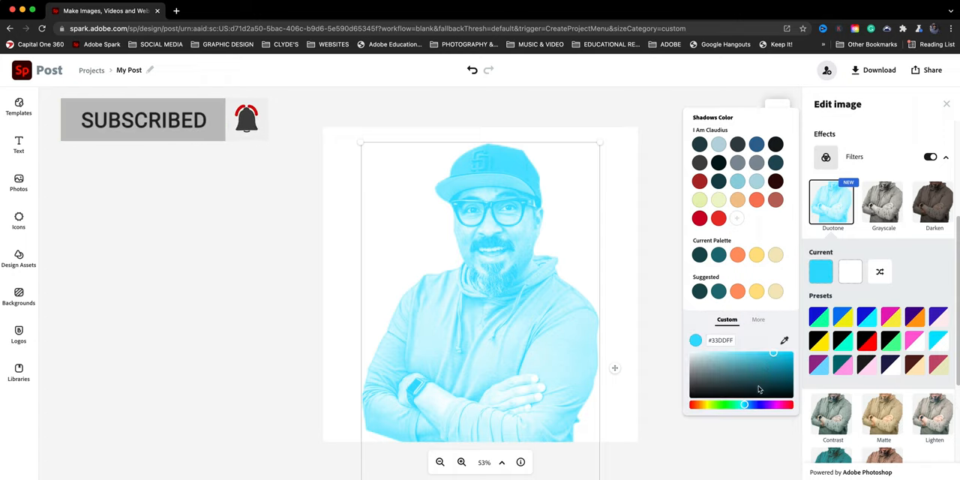
# - Tune the shadows colour with the picker and hue slider to a bright vivid cyan
pyautogui.moveTo(774, 352); pyautogui.dragTo(783, 363)
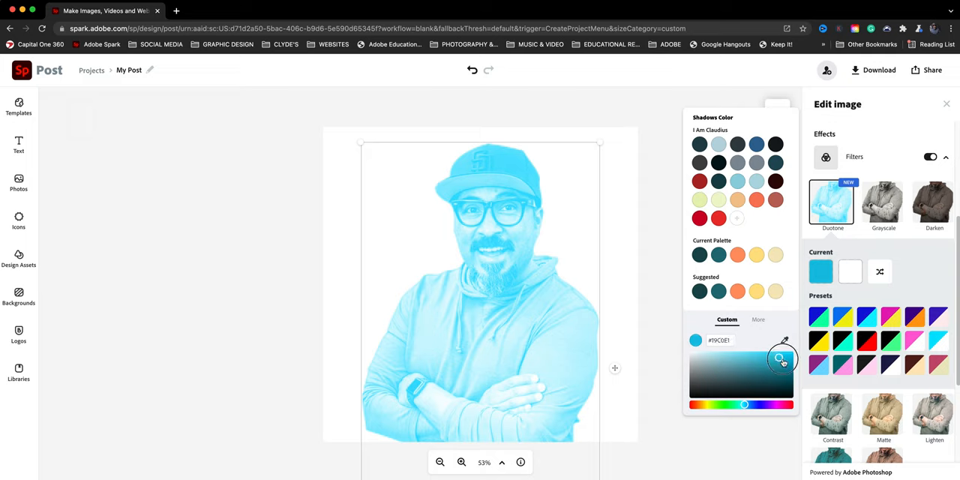
pyautogui.moveTo(783, 359); pyautogui.dragTo(789, 355)
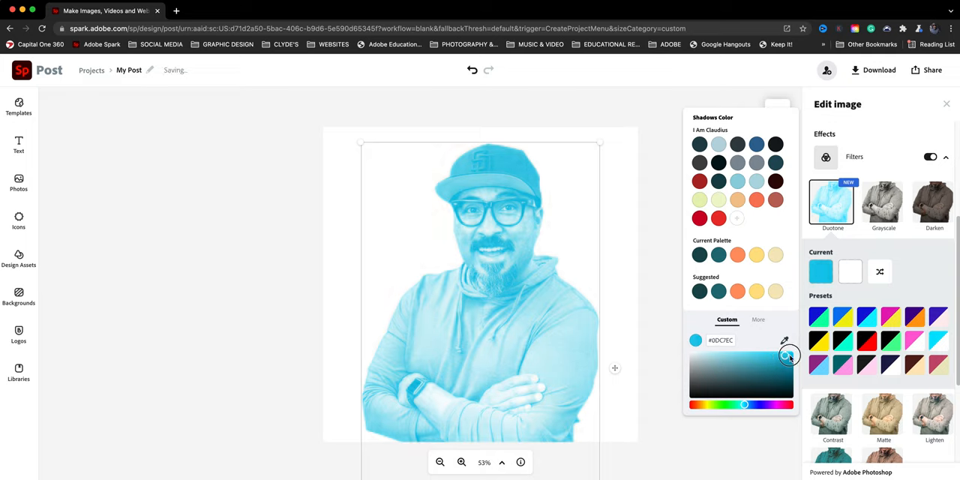
pyautogui.moveTo(789, 354); pyautogui.dragTo(742, 405)
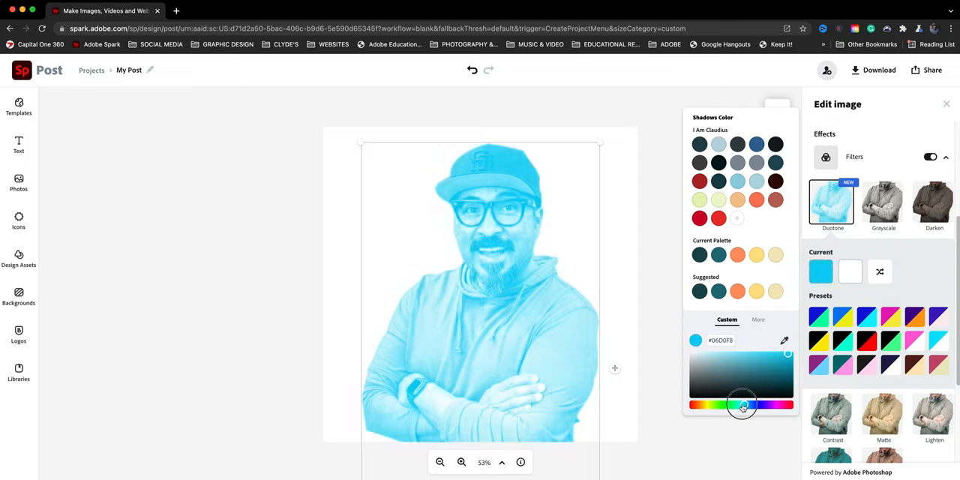
pyautogui.moveTo(743, 405); pyautogui.dragTo(747, 405)
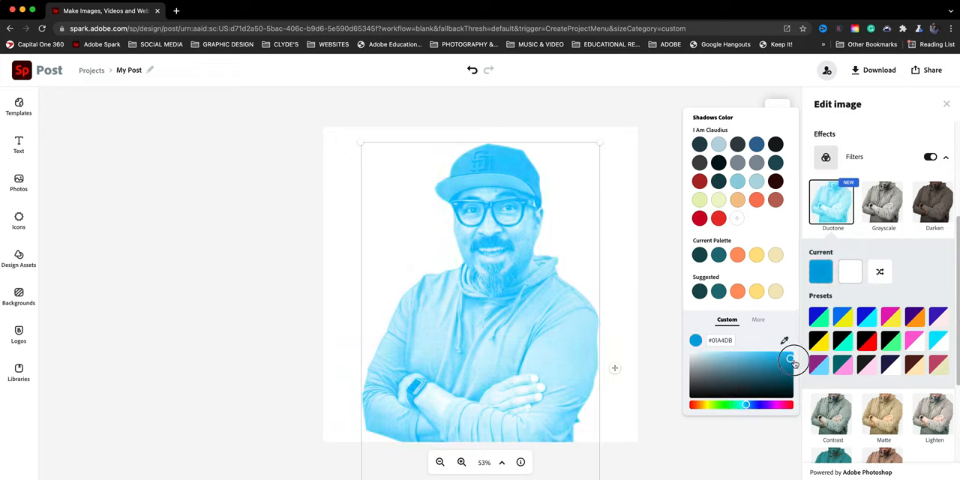
pyautogui.moveTo(793, 360); pyautogui.dragTo(797, 357)
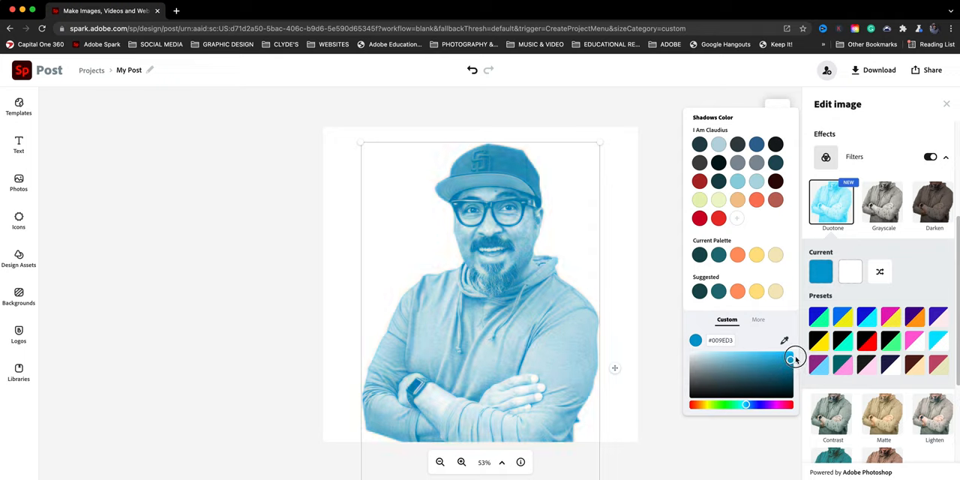
pyautogui.moveTo(795, 358); pyautogui.dragTo(746, 408)
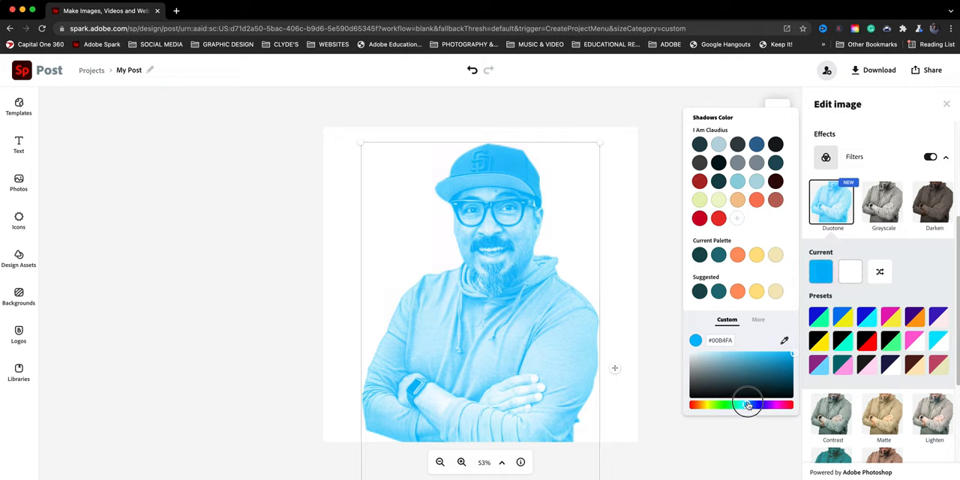
pyautogui.moveTo(747, 403); pyautogui.dragTo(747, 403)
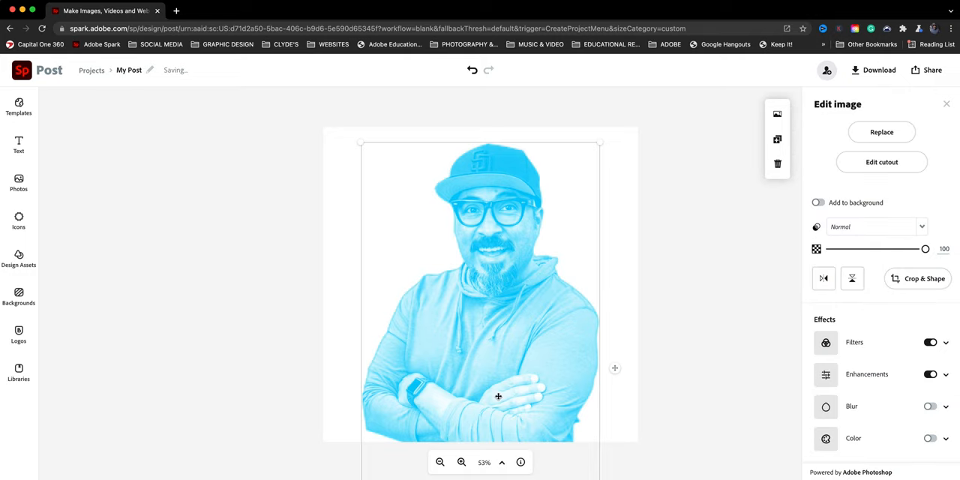
pyautogui.moveTo(777, 141)
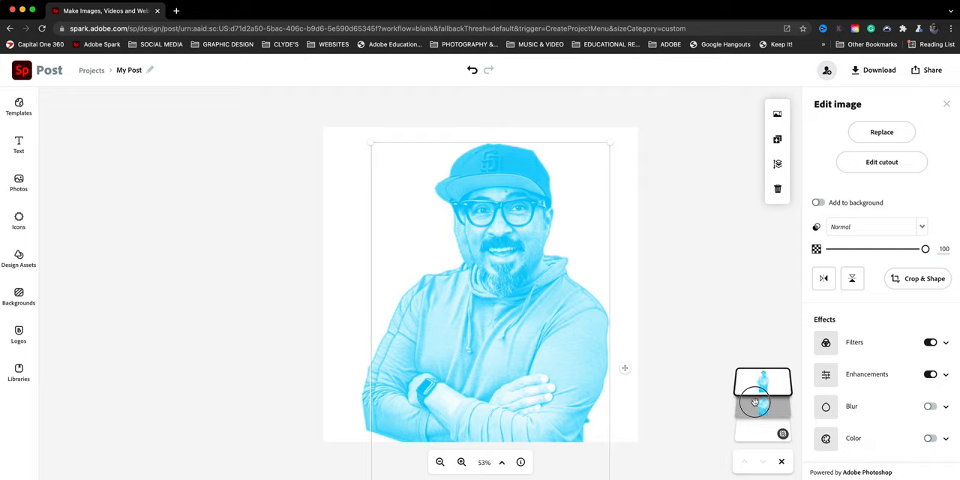
# - Deselect the portrait and select the duplicated copy on top
pyautogui.click(746, 383)
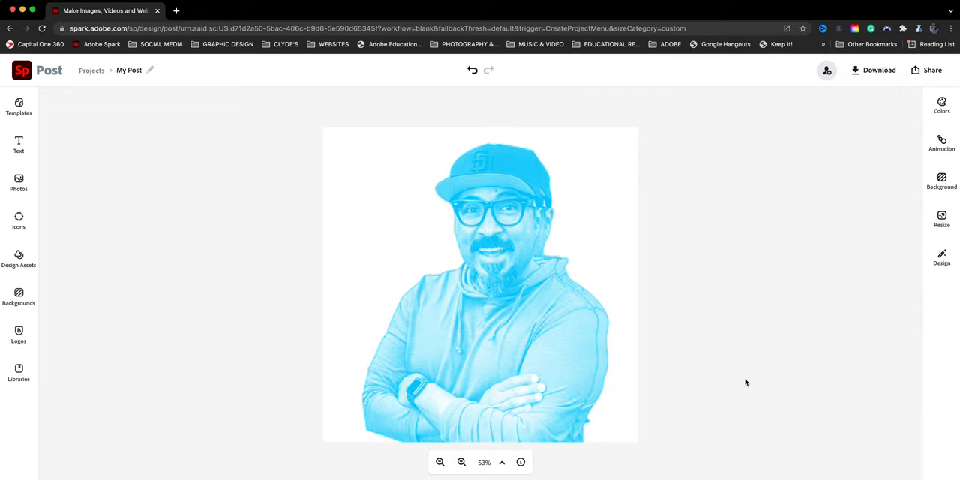
pyautogui.click(480, 285)
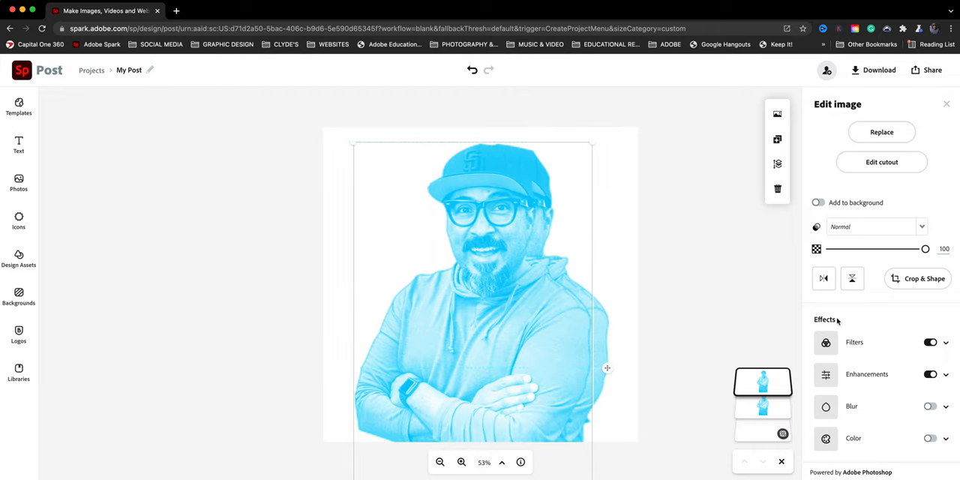
# - Bring up the front copy's duotone settings and its shadows colour picker
pyautogui.click(945, 342)
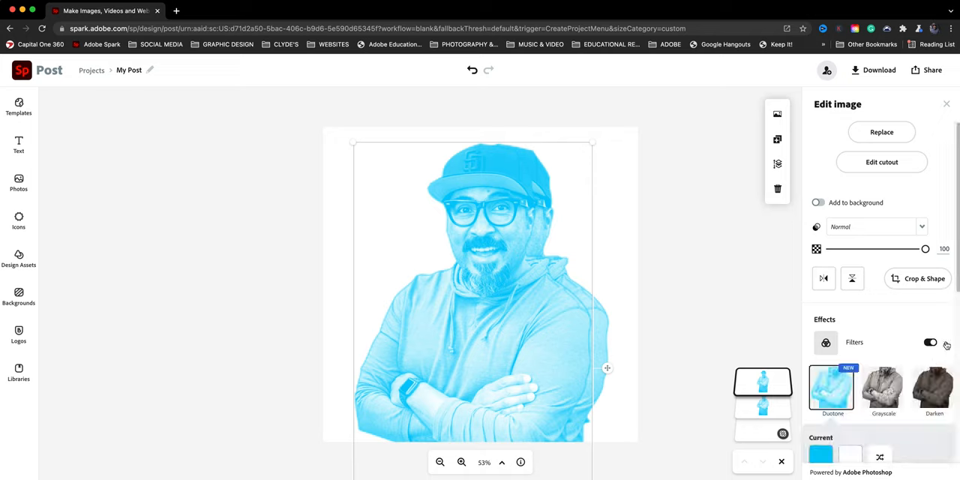
pyautogui.click(945, 342)
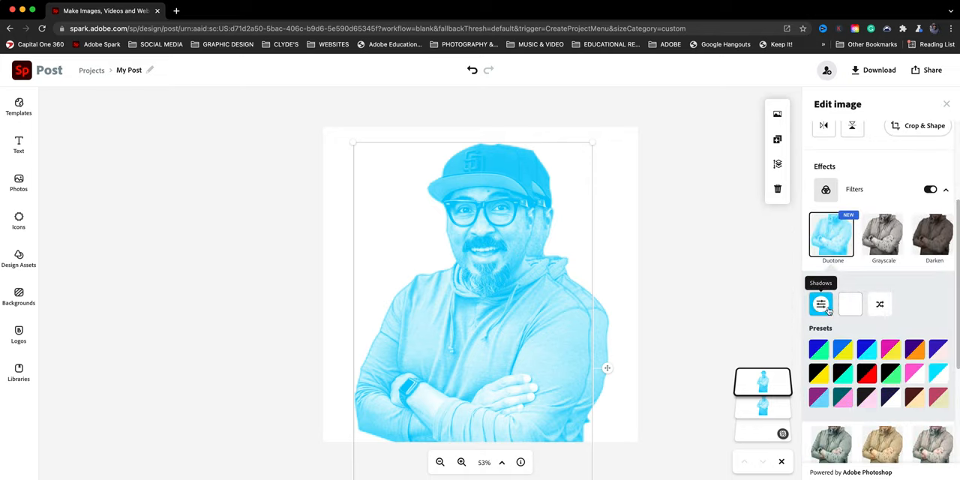
pyautogui.click(820, 303)
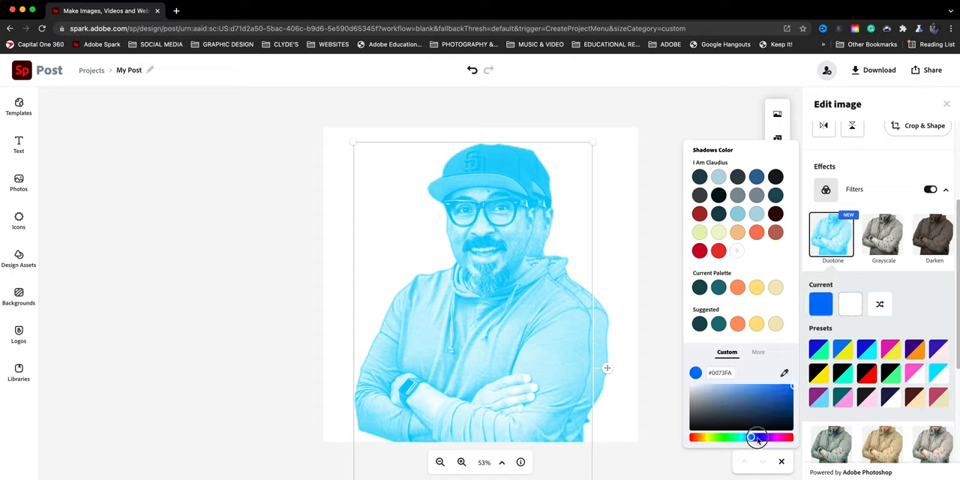
# - Drag the hue slider from cyan to a hot pink/magenta shadow colour
pyautogui.moveTo(756, 438); pyautogui.dragTo(777, 438)
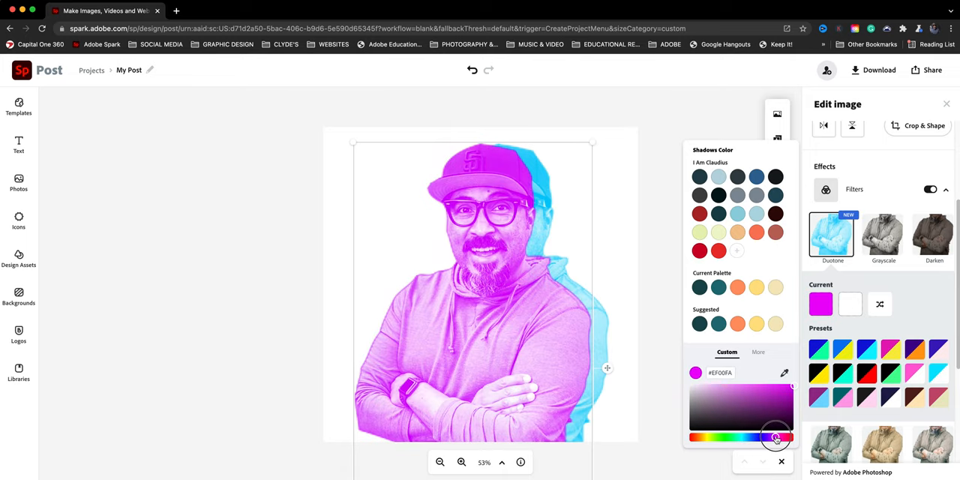
pyautogui.moveTo(774, 438); pyautogui.dragTo(780, 438)
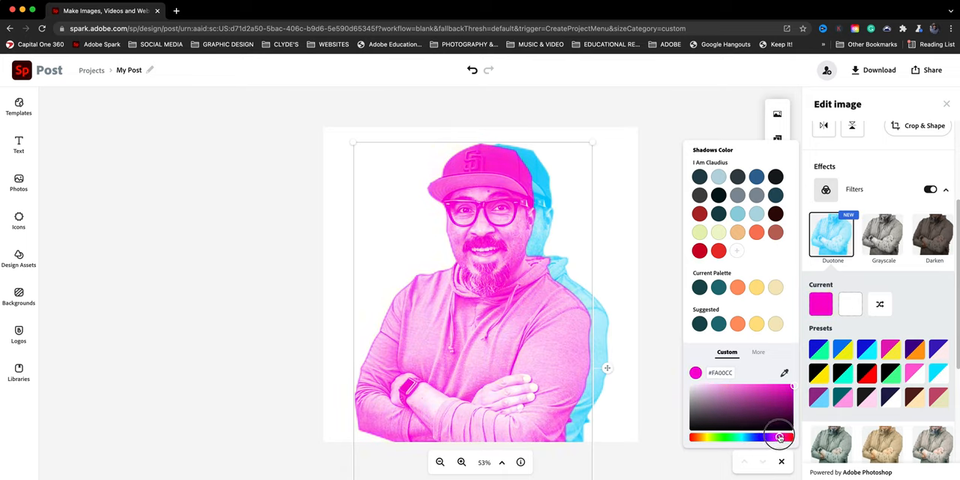
pyautogui.moveTo(780, 435); pyautogui.dragTo(784, 435)
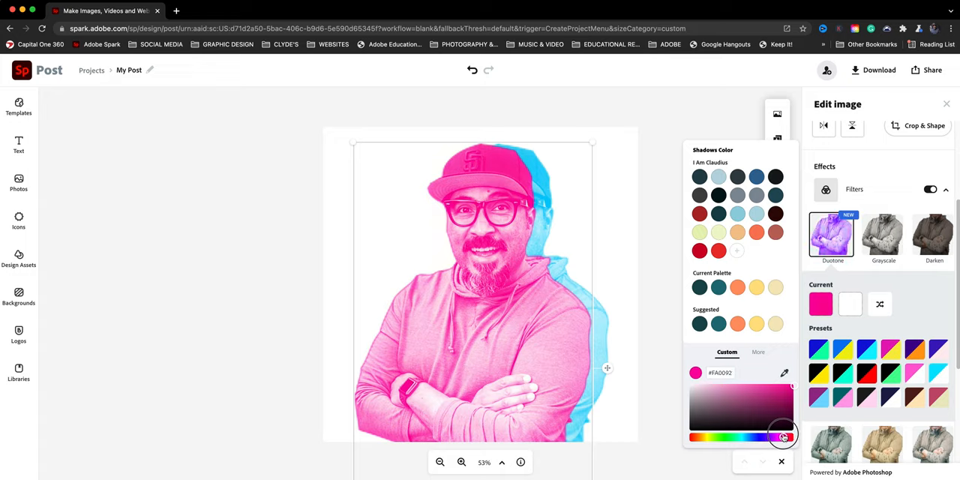
pyautogui.moveTo(783, 436); pyautogui.dragTo(783, 437)
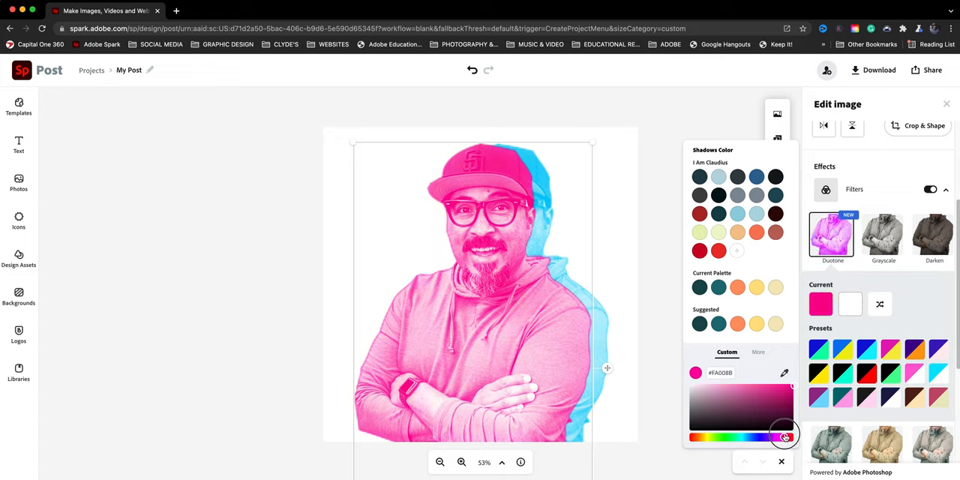
pyautogui.moveTo(786, 435); pyautogui.dragTo(786, 438)
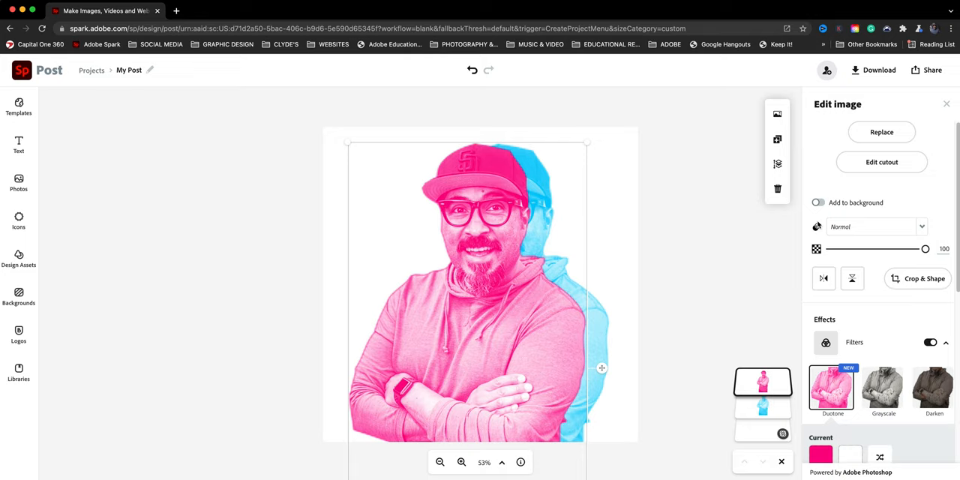
pyautogui.moveTo(816, 228)
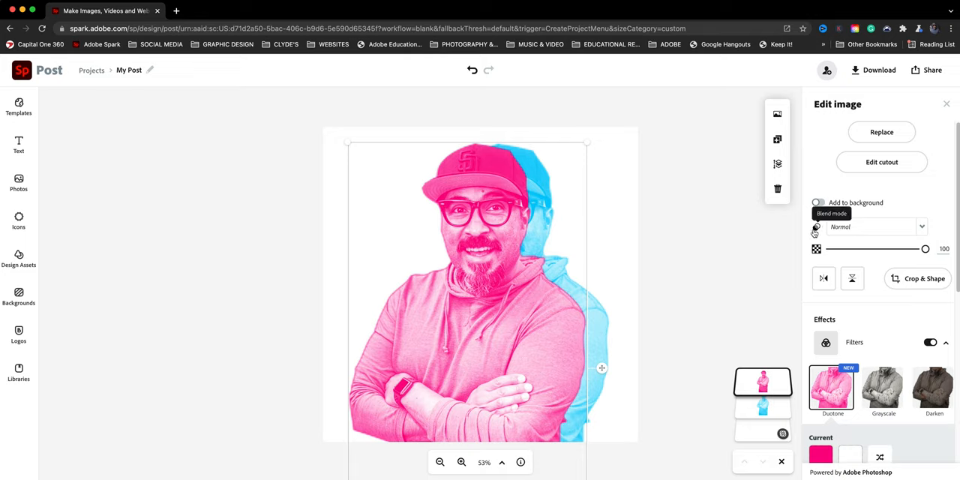
pyautogui.moveTo(792, 234)
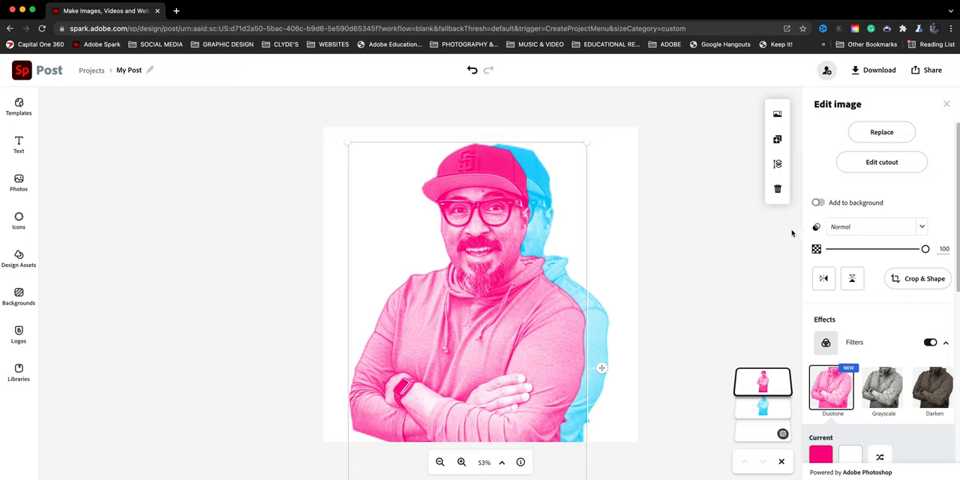
pyautogui.moveTo(816, 228)
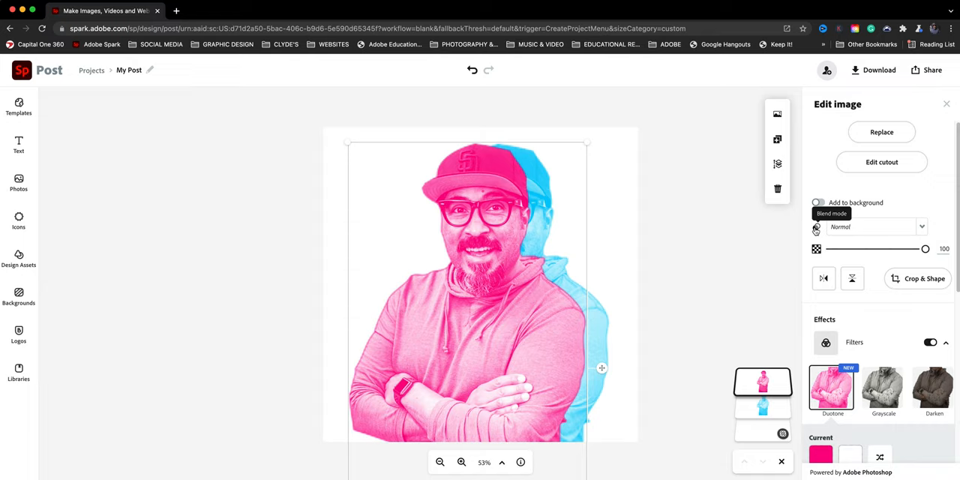
pyautogui.moveTo(816, 231)
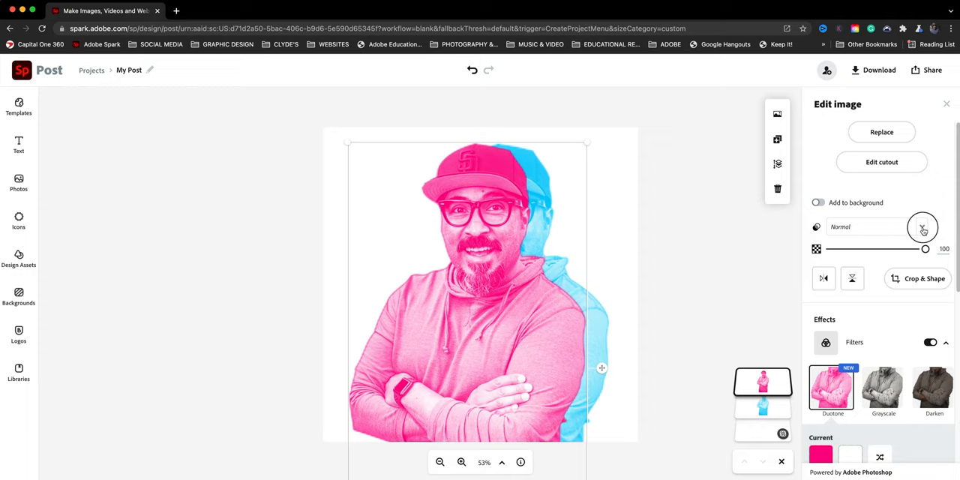
# - Set the pink copy's blend mode to Multiply
pyautogui.click(876, 227)
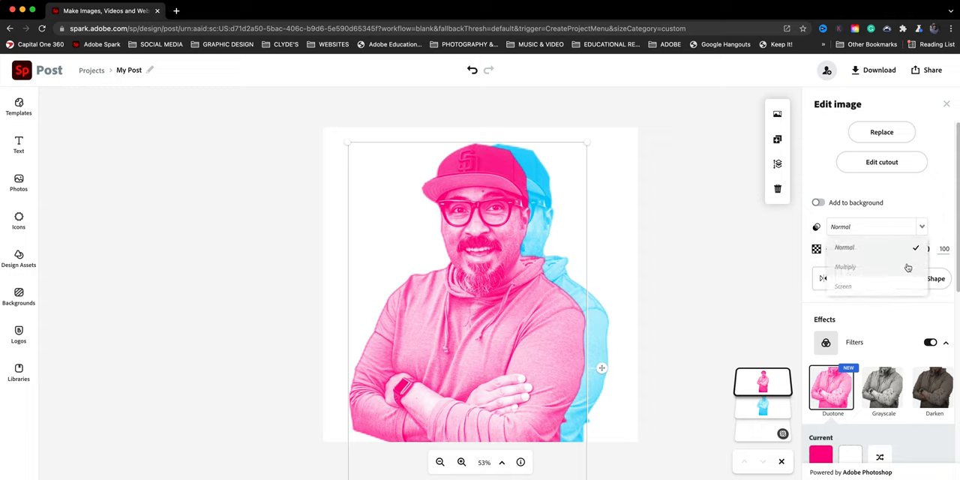
pyautogui.click(846, 267)
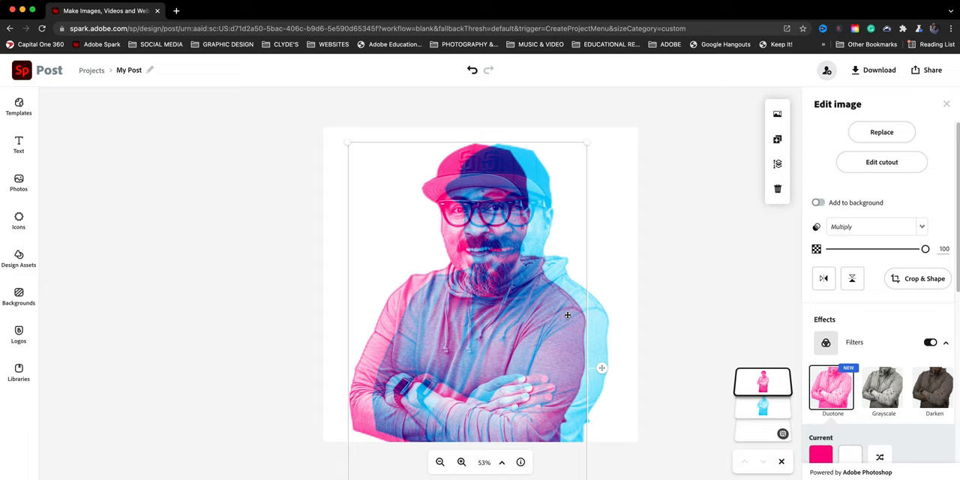
pyautogui.moveTo(648, 393)
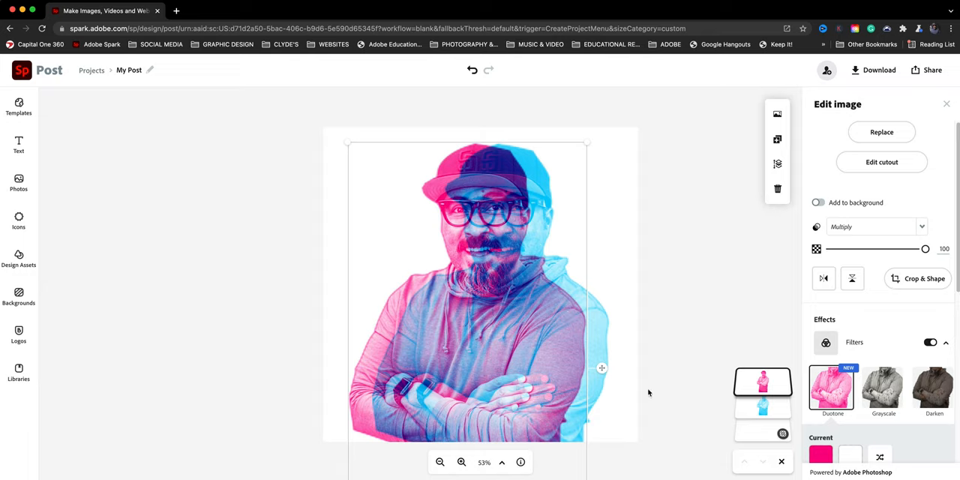
pyautogui.moveTo(609, 390)
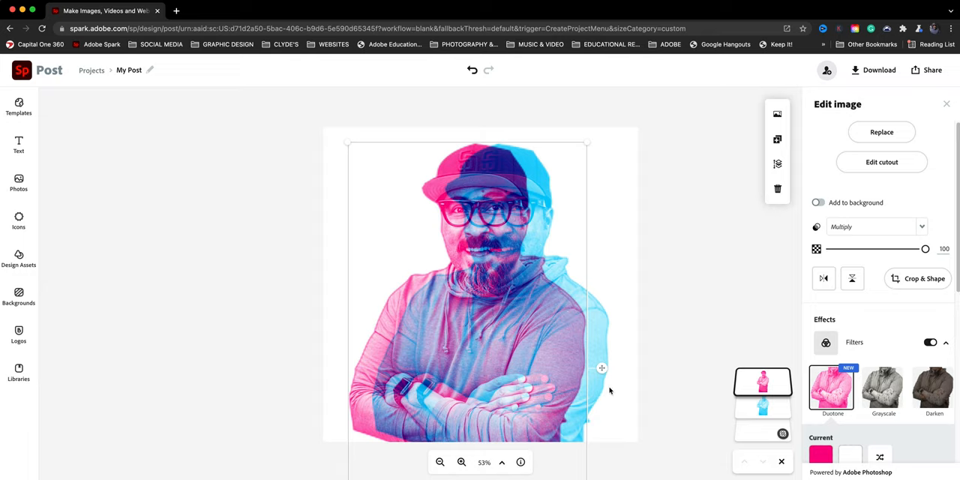
pyautogui.moveTo(591, 393)
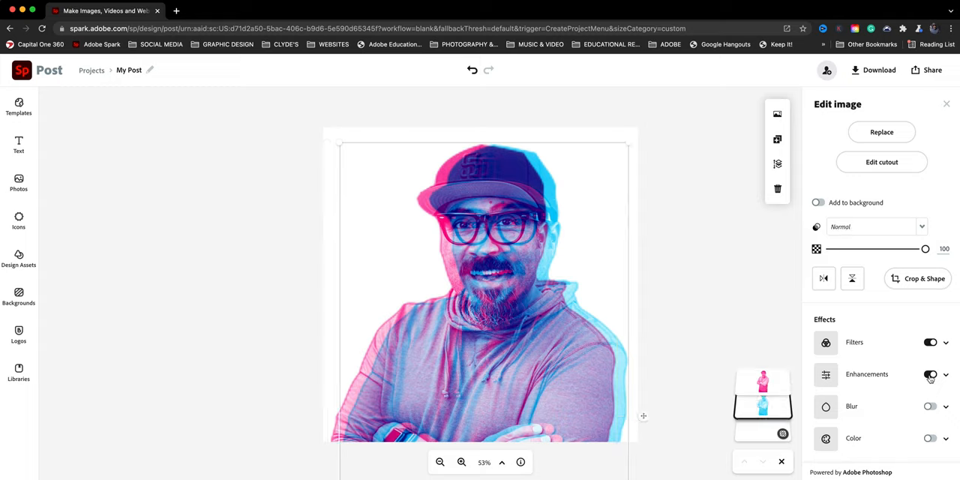
pyautogui.click(855, 342)
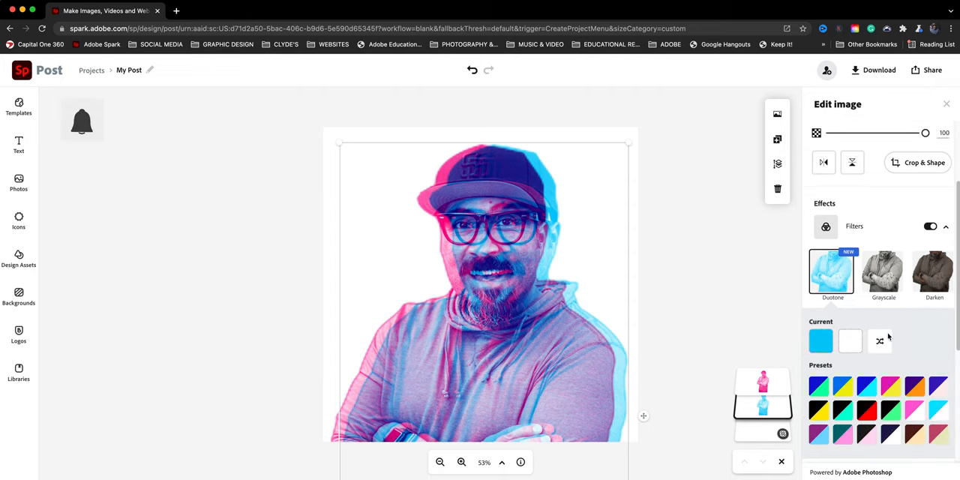
pyautogui.click(819, 342)
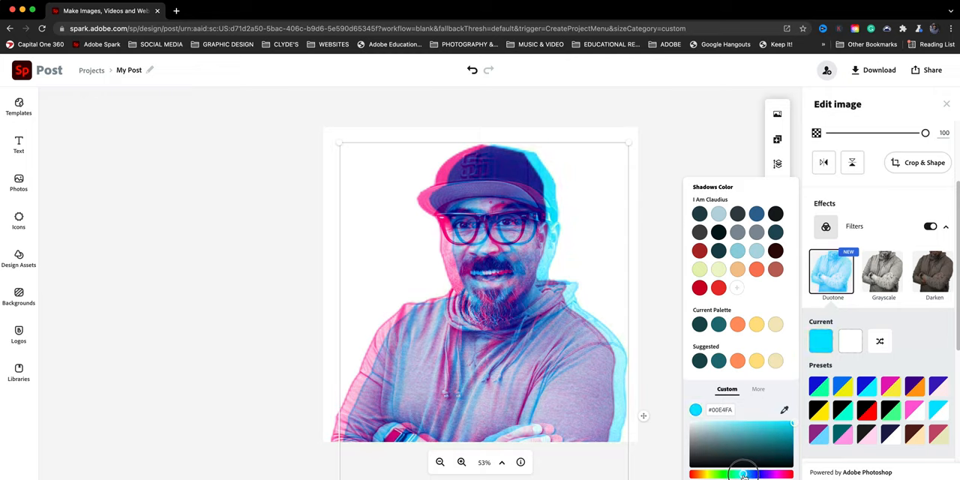
pyautogui.click(753, 472)
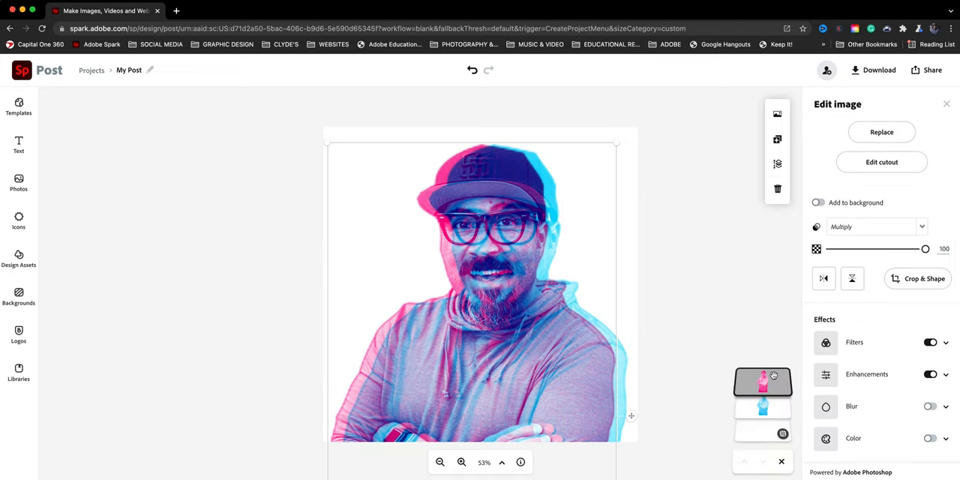
# - Shift the pink copy's duotone shadow colour toward a deeper red-pink
pyautogui.click(853, 342)
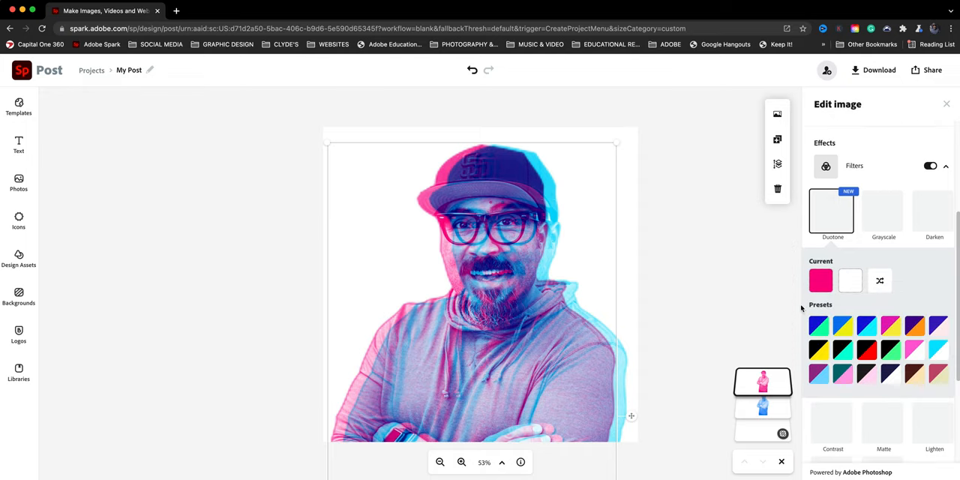
pyautogui.click(820, 279)
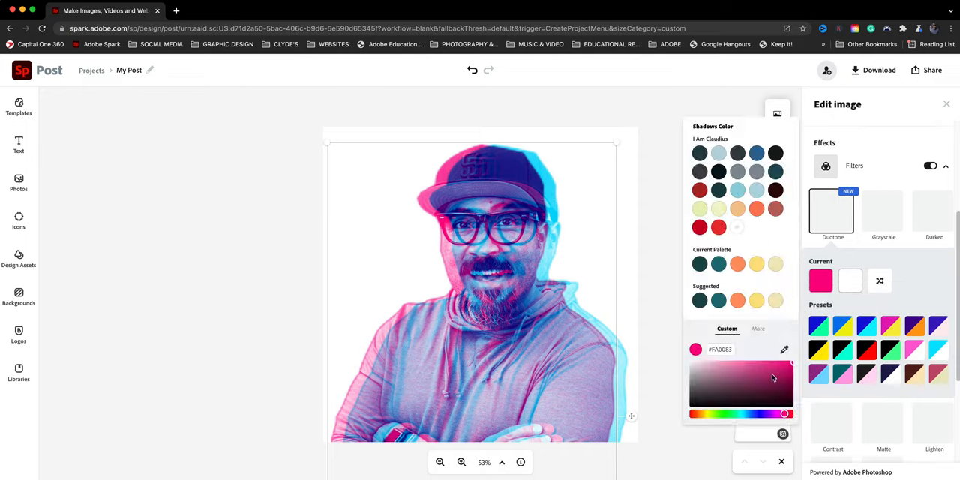
pyautogui.moveTo(772, 378); pyautogui.dragTo(789, 366)
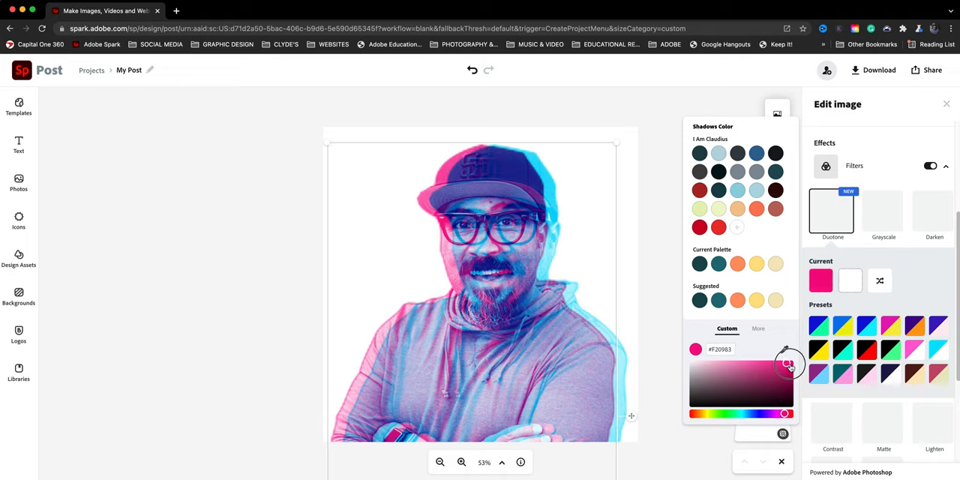
pyautogui.moveTo(789, 363); pyautogui.dragTo(786, 414)
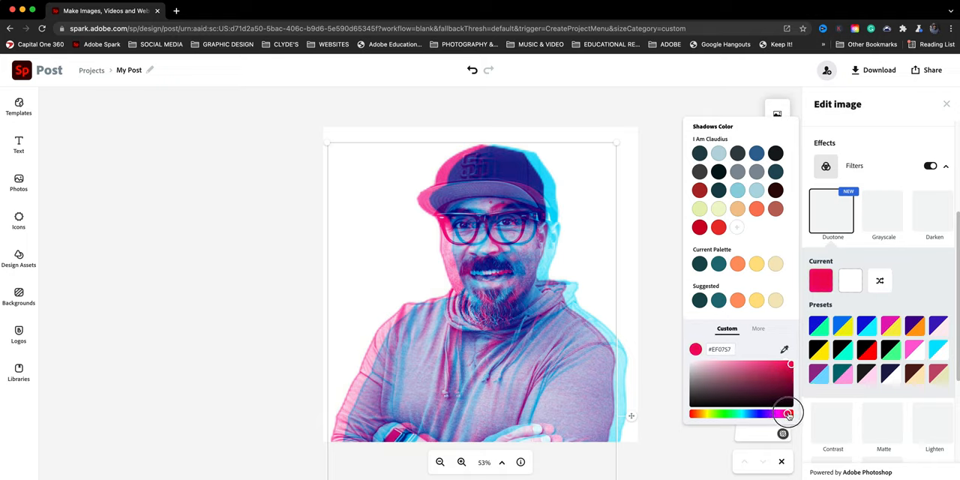
pyautogui.moveTo(789, 414); pyautogui.dragTo(789, 414)
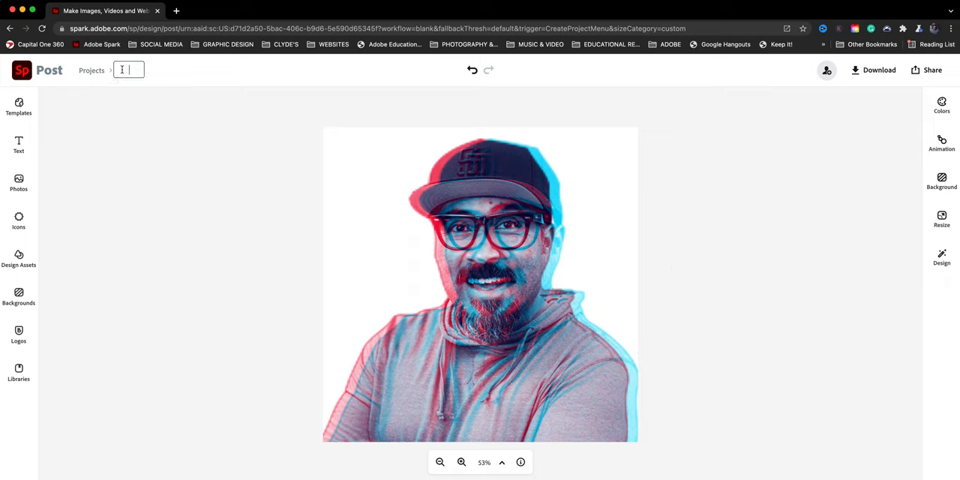
# - Rename the post to '3D' in the project title field and let it save
pyautogui.write('3D')
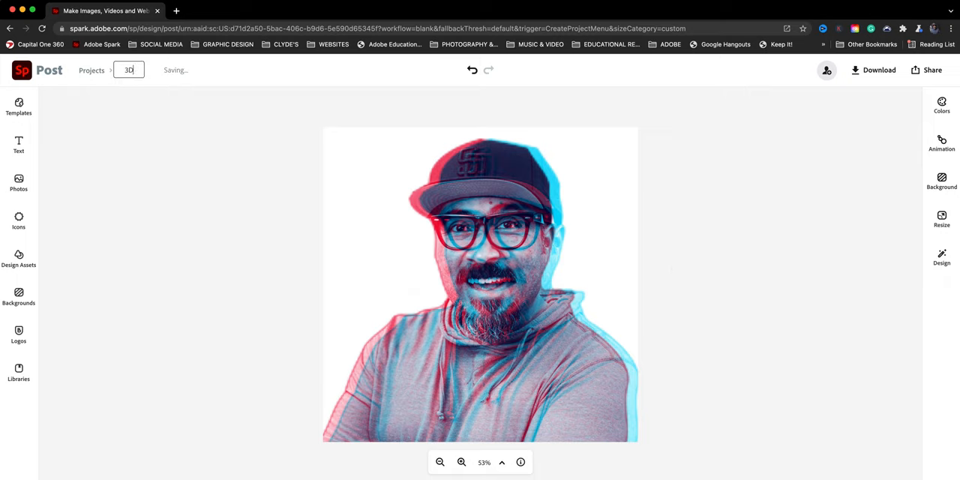